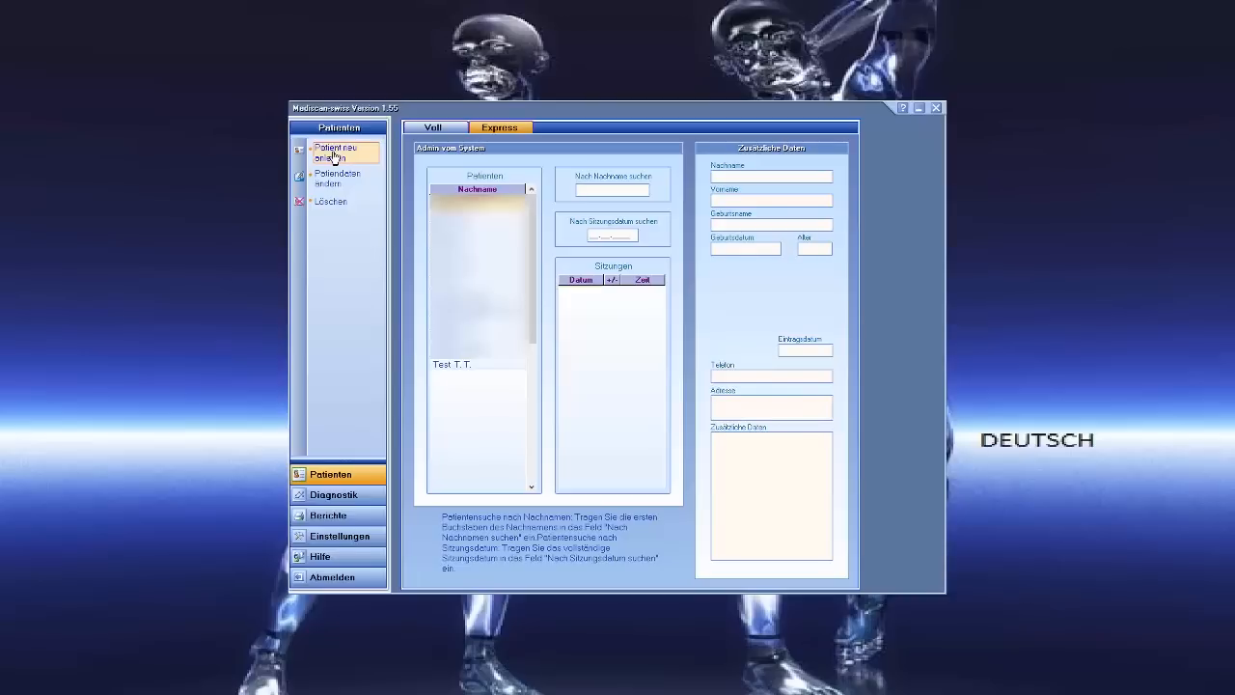
- Add a new patient with surname, first name 'Fritz' and birth date, and save the record
{"action": "left_click", "coordinate": [340, 152]}
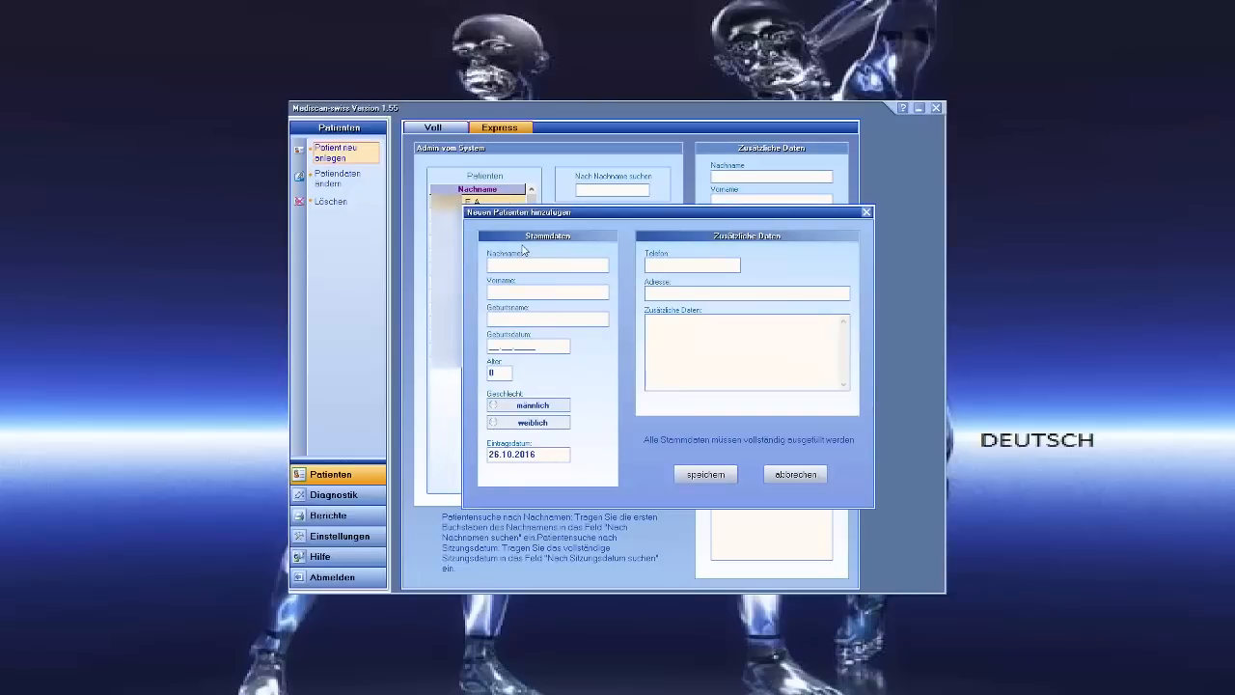
{"action": "type", "text": "M"}
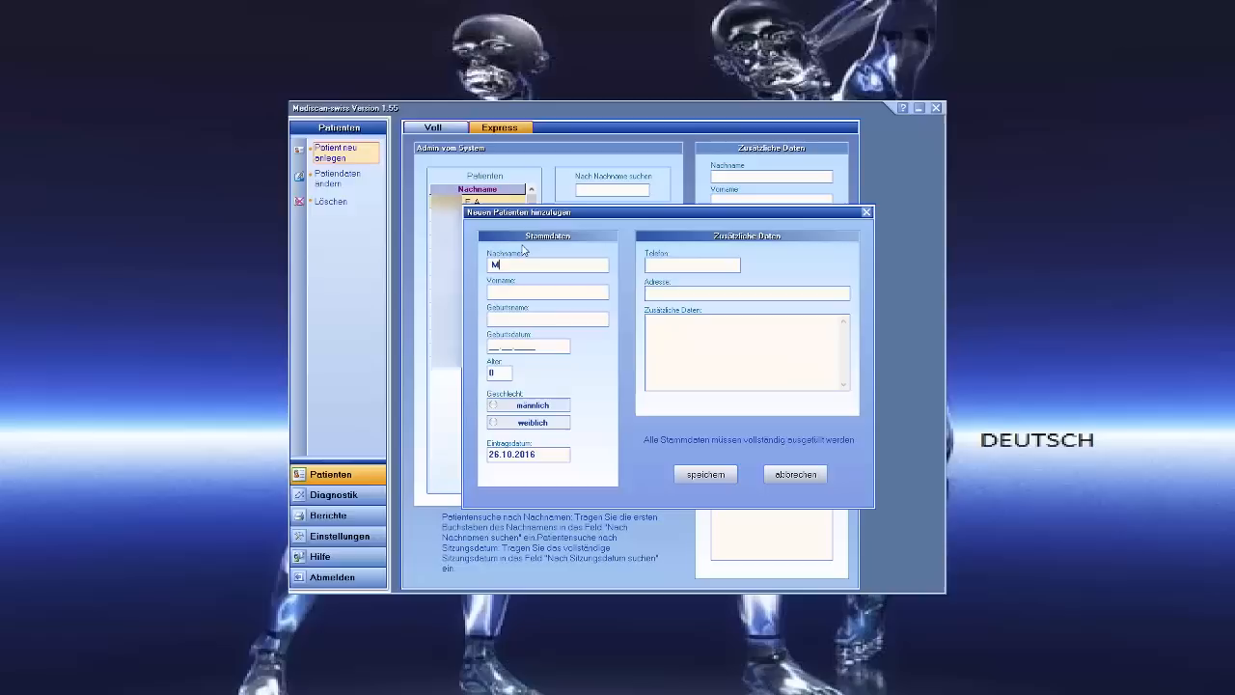
{"action": "type", "text": "stermann"}
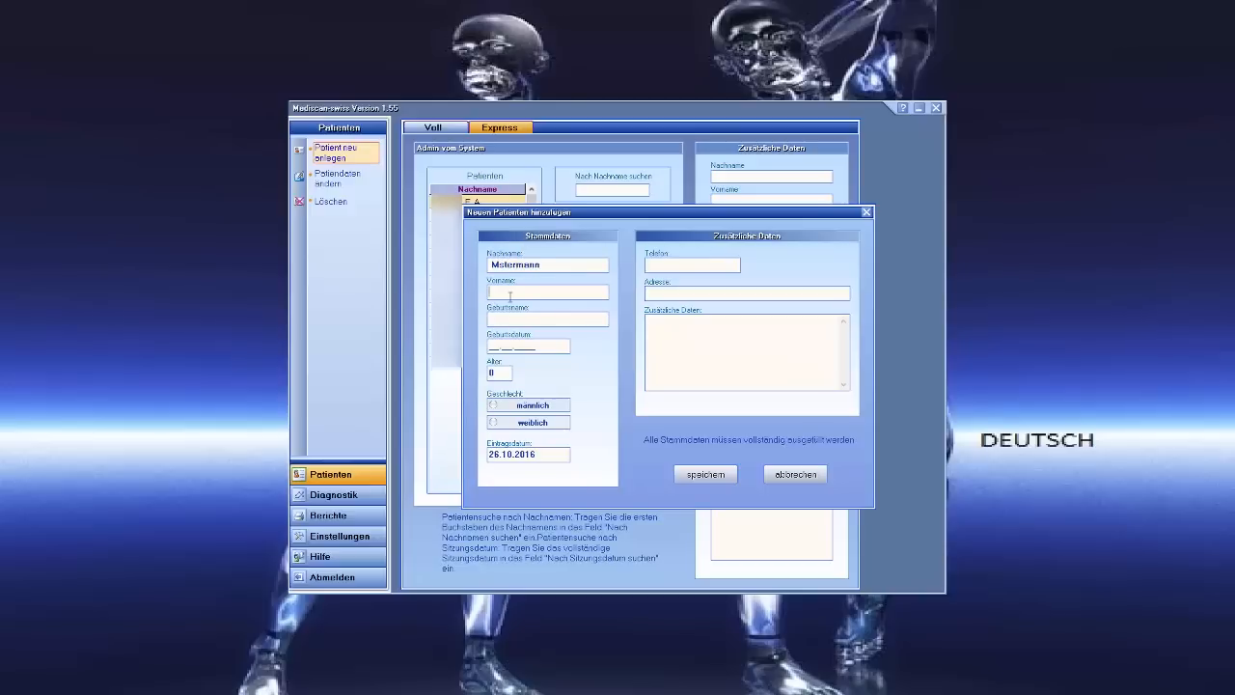
{"action": "type", "text": "Fritz"}
{"action": "type", "text": "28"}
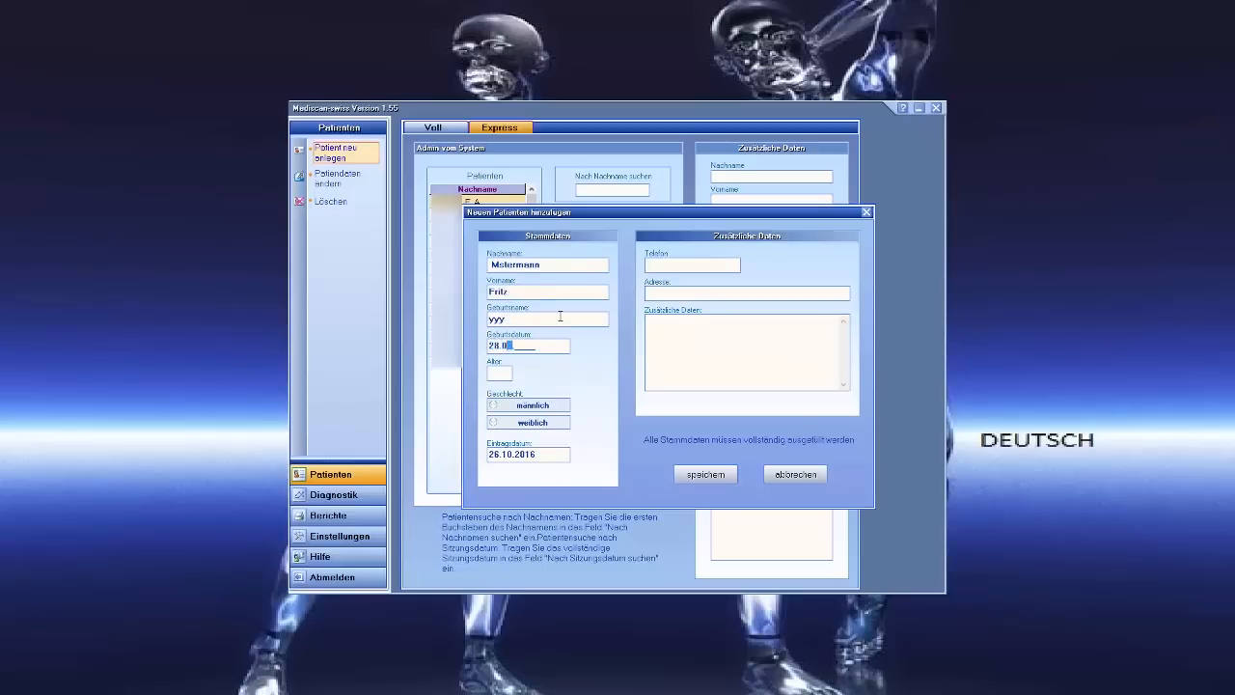
{"action": "left_click", "coordinate": [704, 475]}
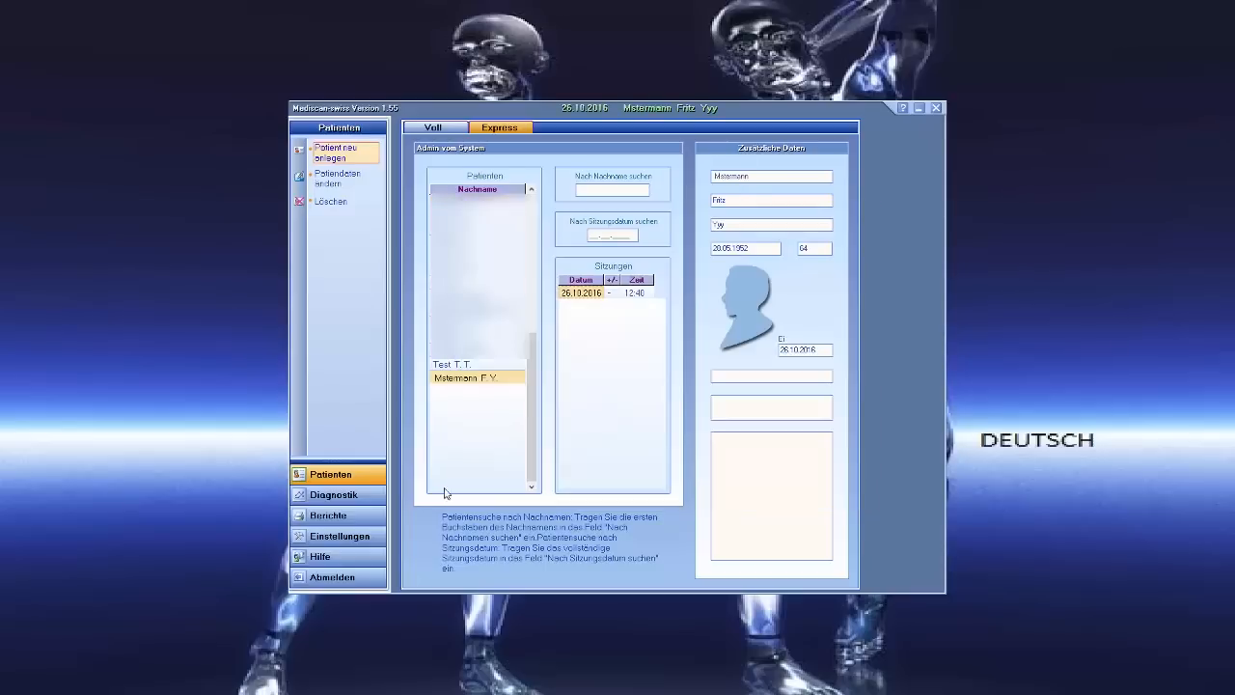
- Start the express body measurement in Diagnostik and let it run to 'Messung abgeschlossen'
{"action": "left_click", "coordinate": [334, 494]}
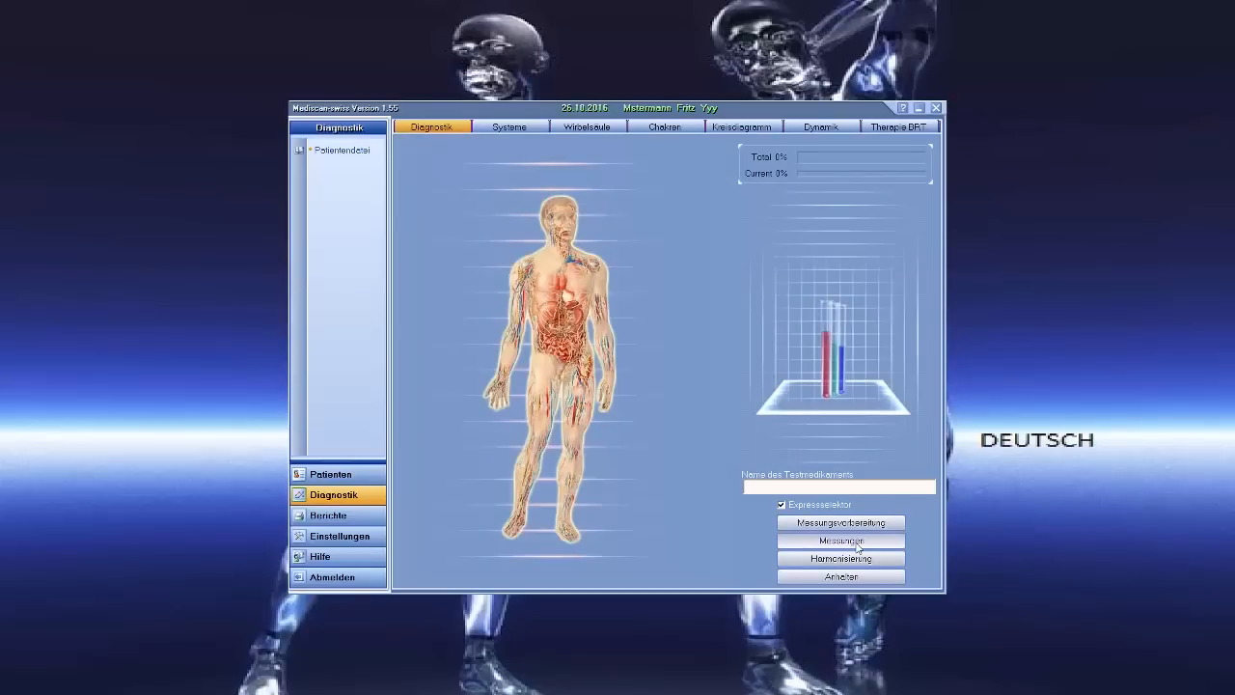
{"action": "left_click", "coordinate": [839, 540]}
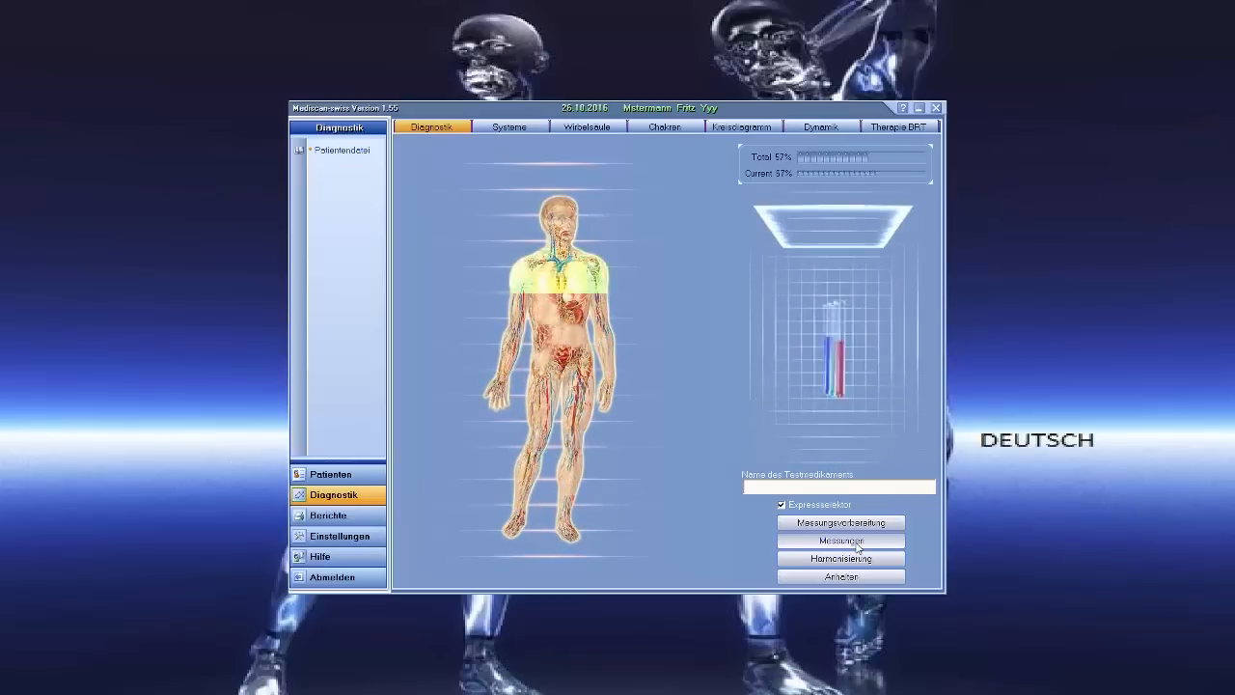
{"action": "left_click", "coordinate": [839, 540]}
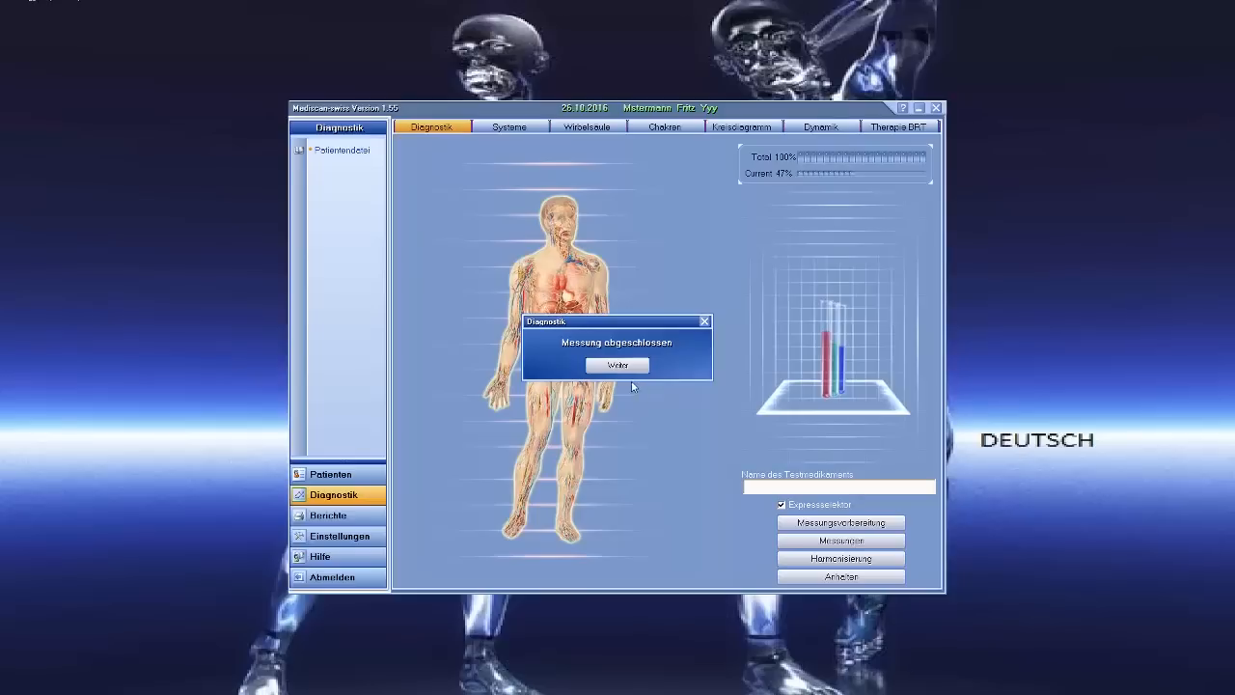
- Browse results through Systeme, Wirbelsäule, Chakren and finish on the Kreislogramm aura diagram
{"action": "left_click", "coordinate": [509, 127]}
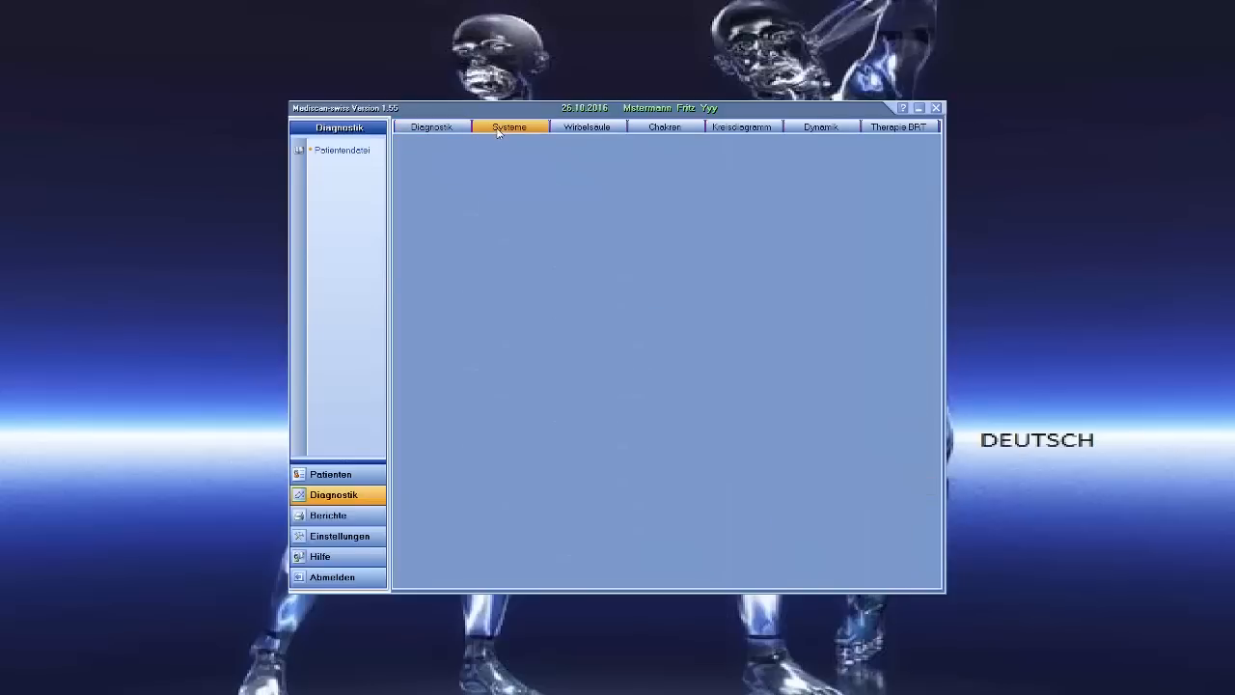
{"action": "left_click", "coordinate": [510, 127]}
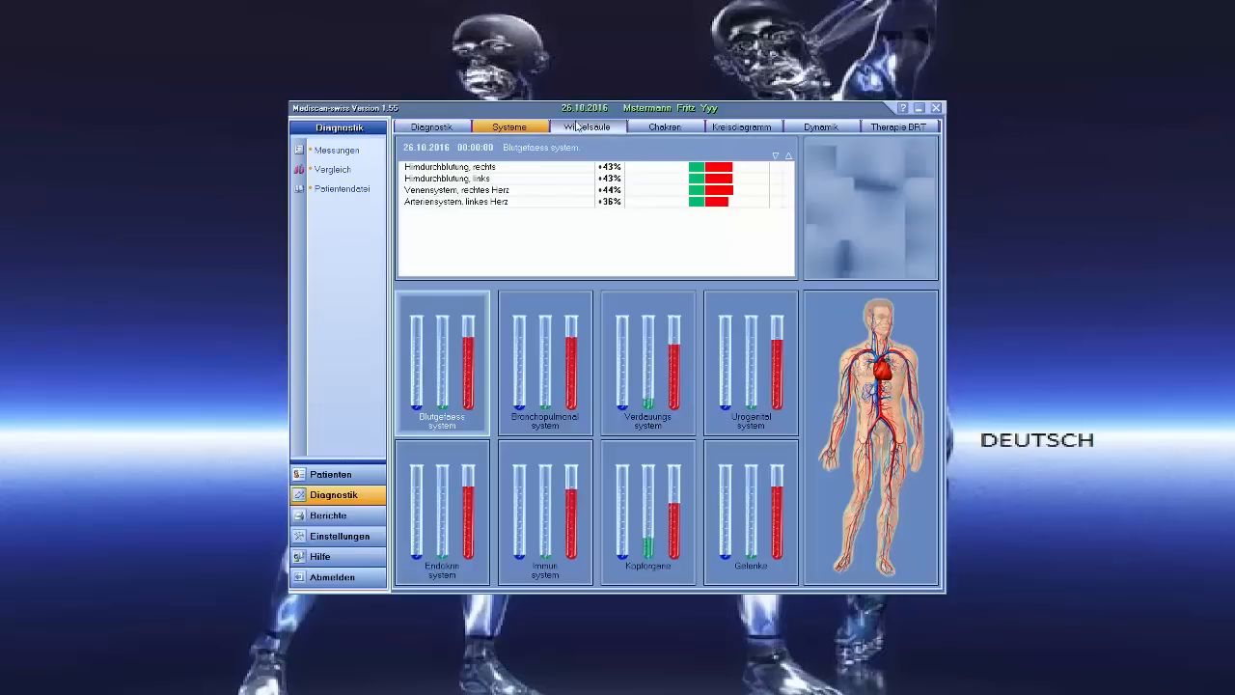
{"action": "left_click", "coordinate": [586, 127]}
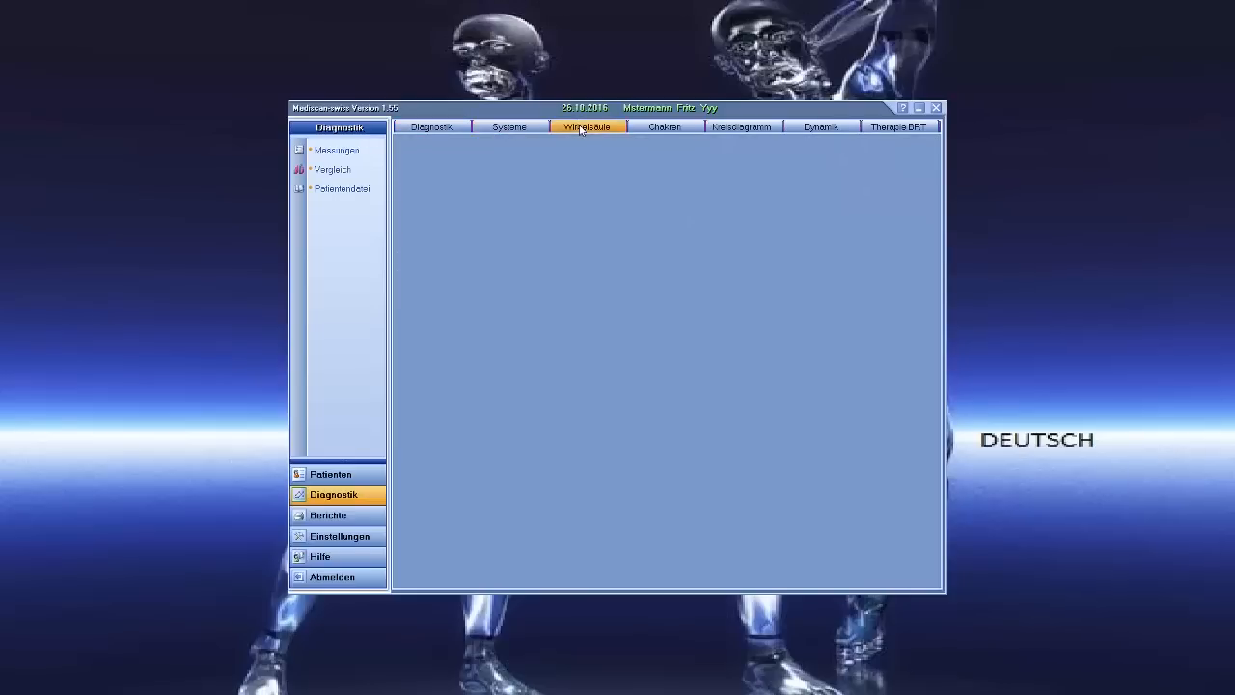
{"action": "left_click", "coordinate": [664, 128]}
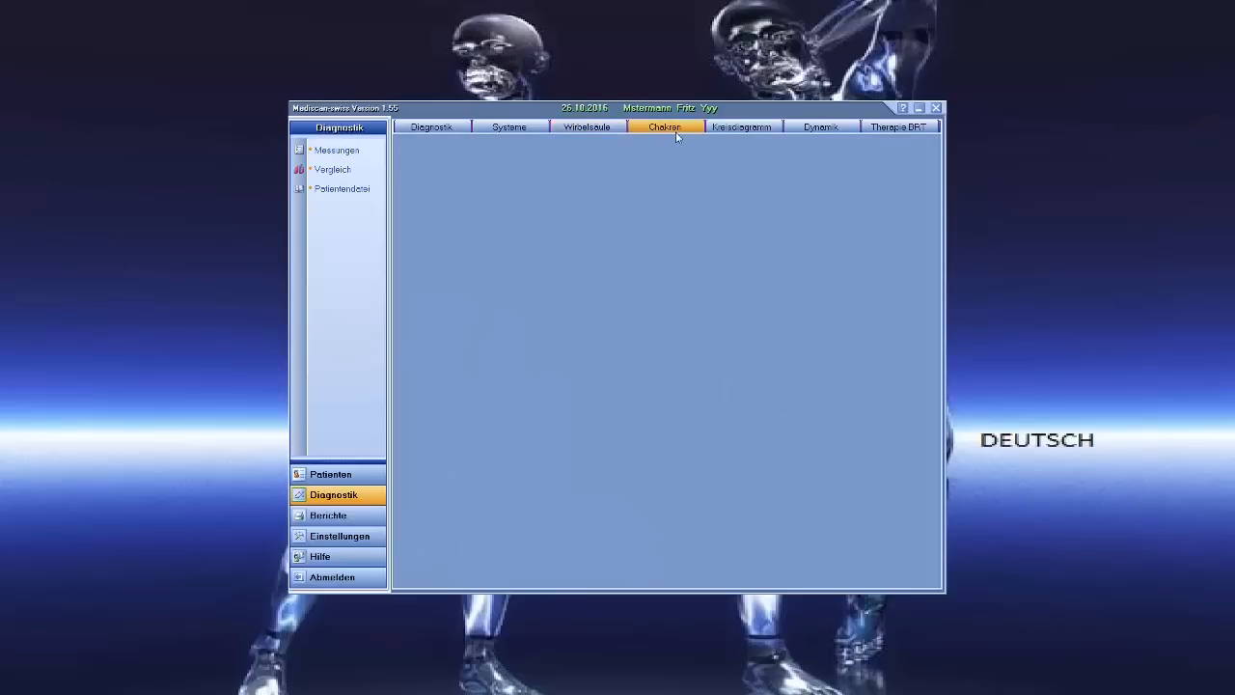
{"action": "left_click", "coordinate": [741, 127]}
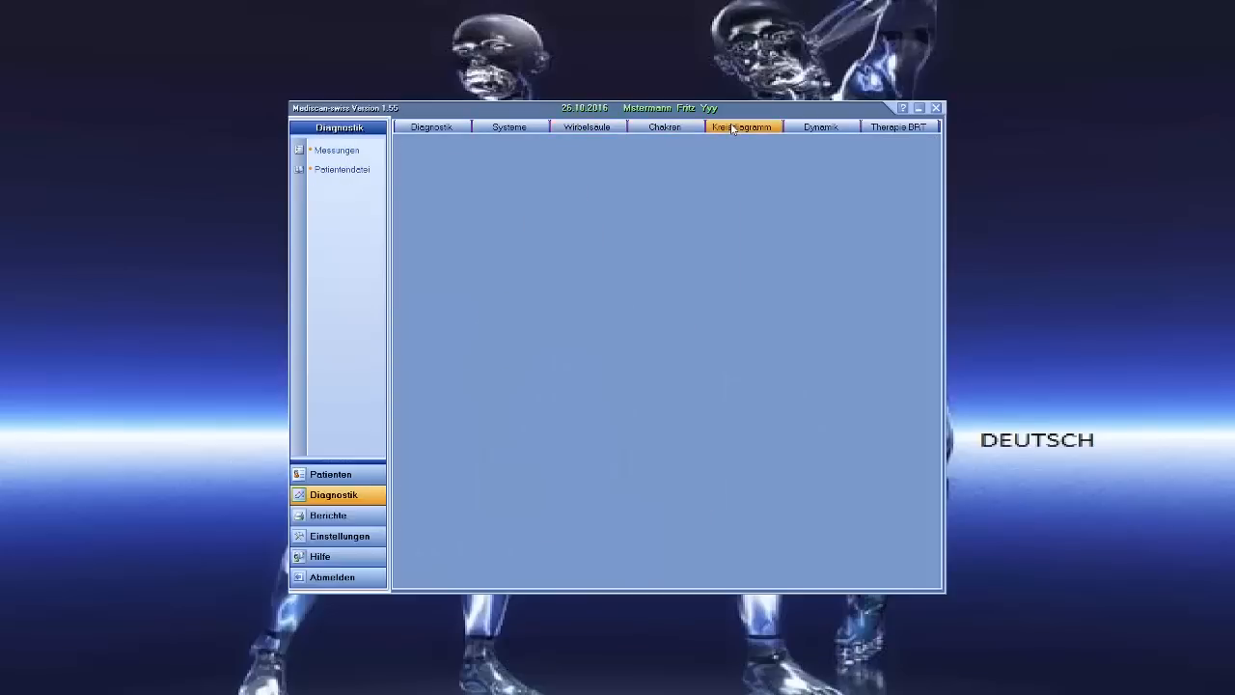
{"action": "left_click", "coordinate": [740, 127]}
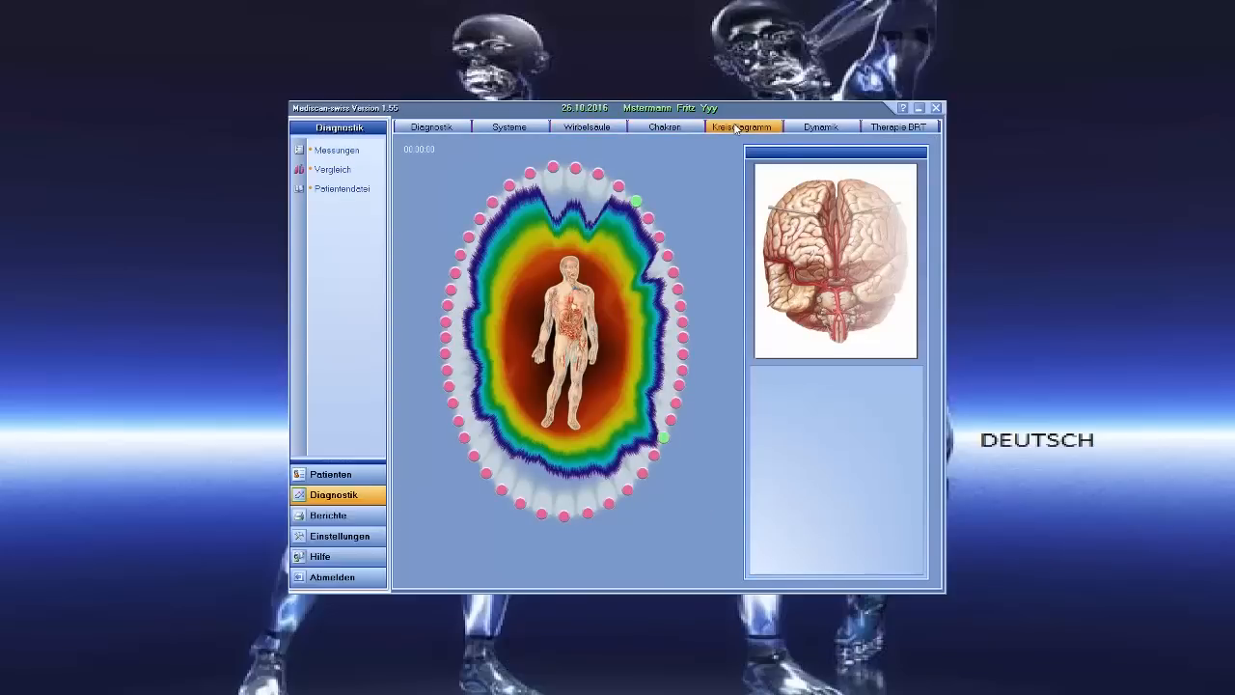
- View the recorded session's curves in Dynamik, then move to the Therapie BRT page
{"action": "left_click", "coordinate": [822, 127]}
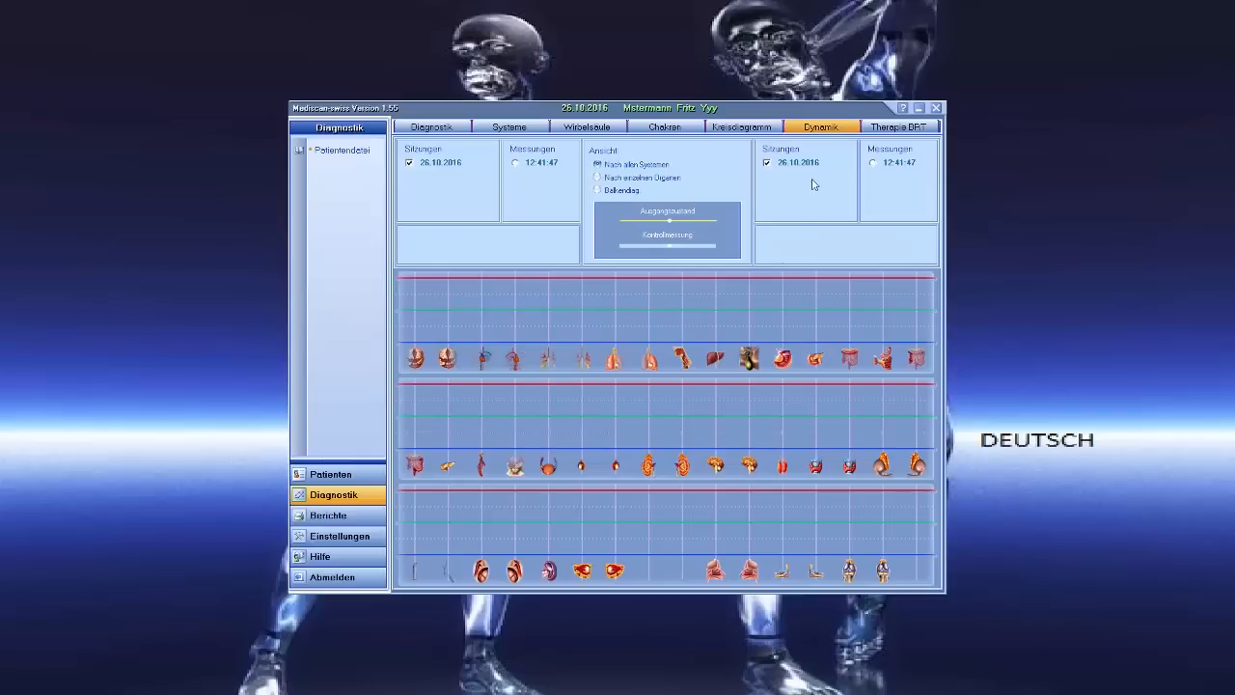
{"action": "mouse_move", "coordinate": [434, 170]}
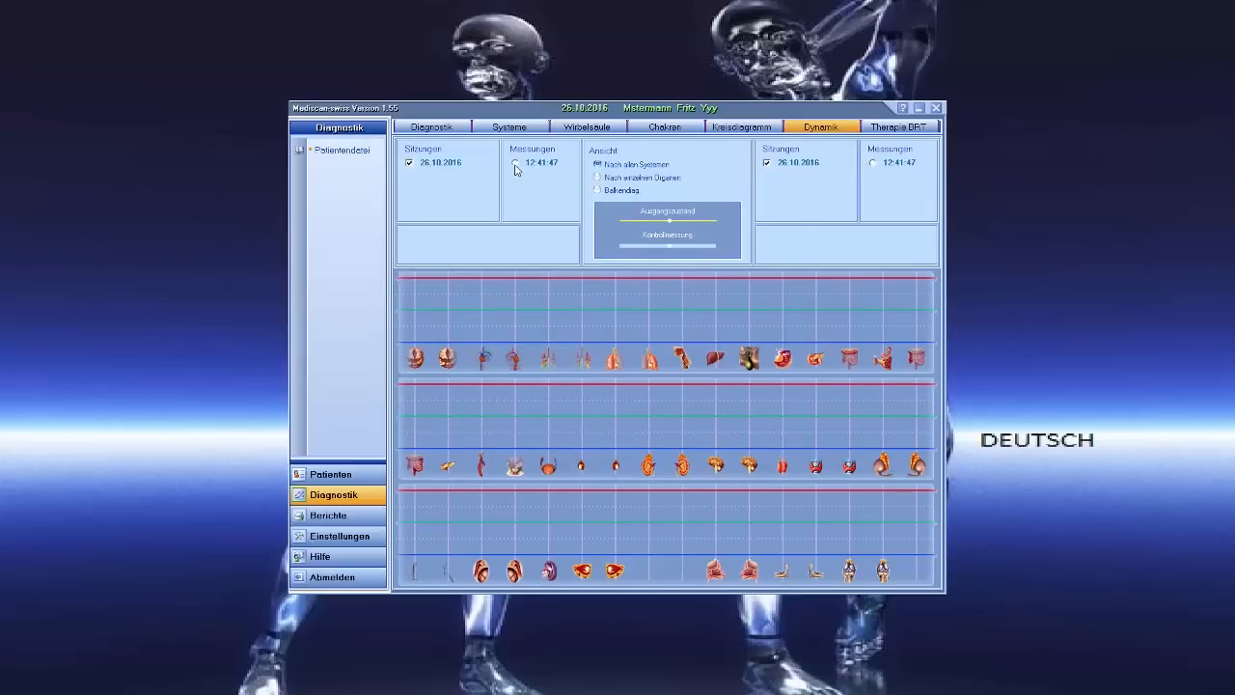
{"action": "left_click", "coordinate": [521, 162]}
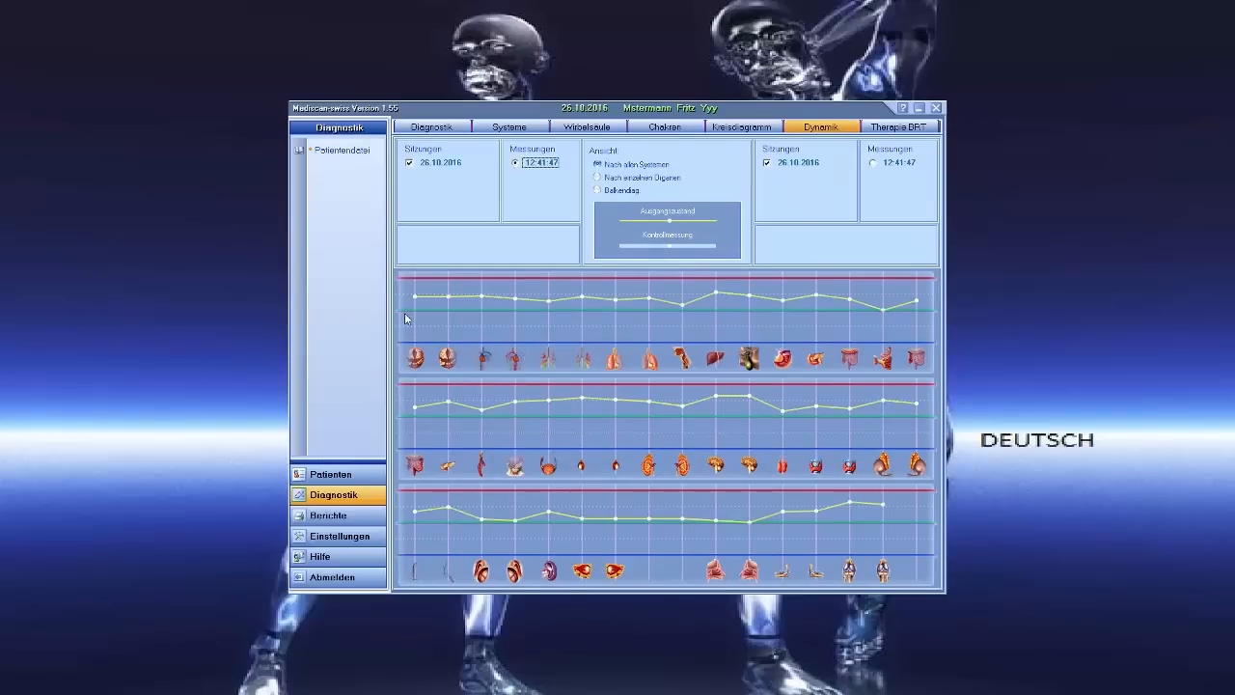
{"action": "mouse_move", "coordinate": [652, 317]}
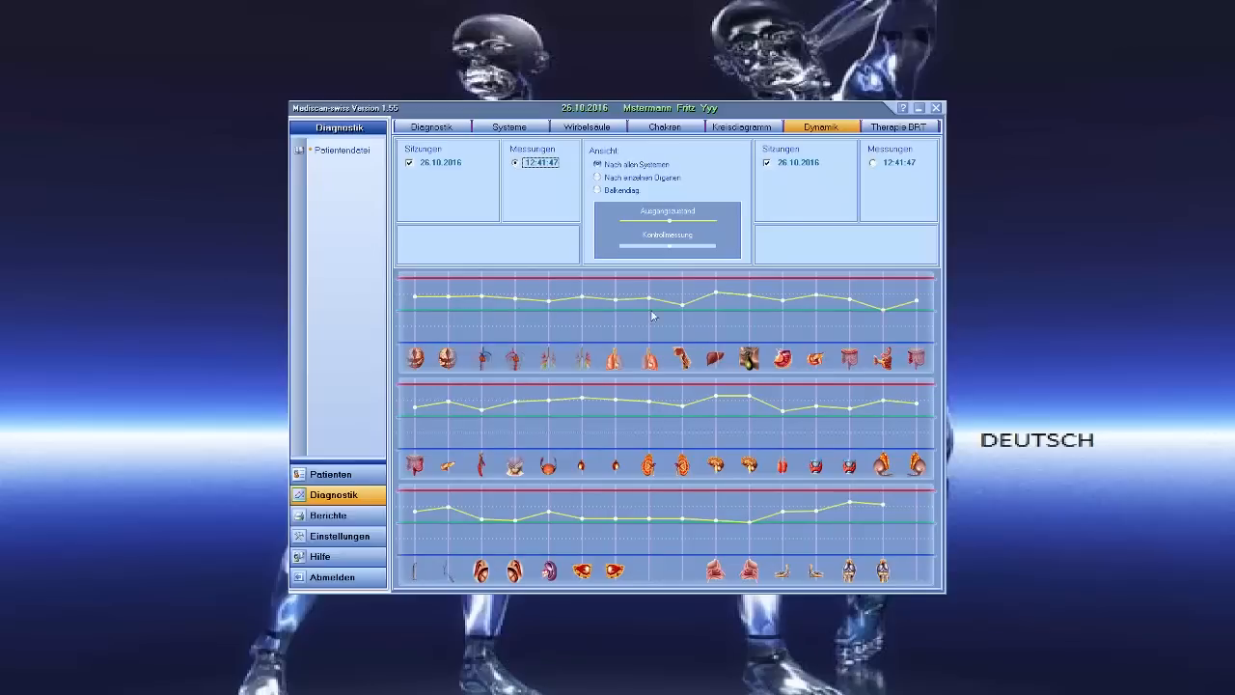
{"action": "mouse_move", "coordinate": [521, 452]}
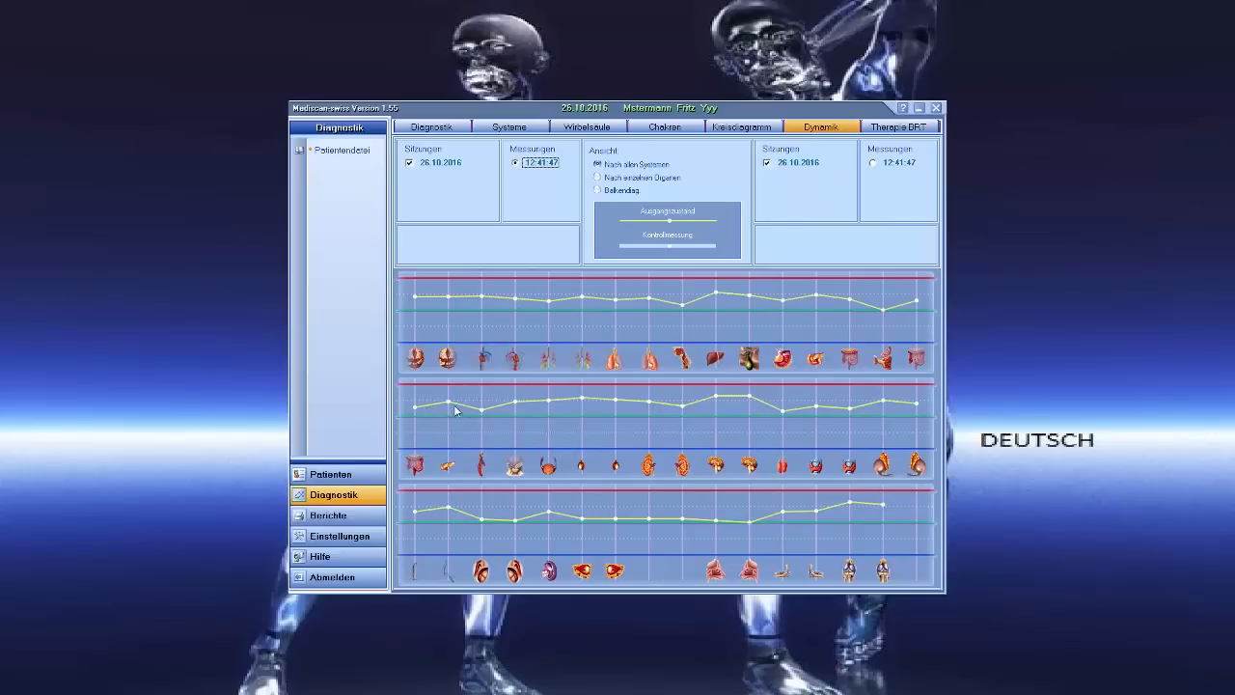
{"action": "mouse_move", "coordinate": [725, 417]}
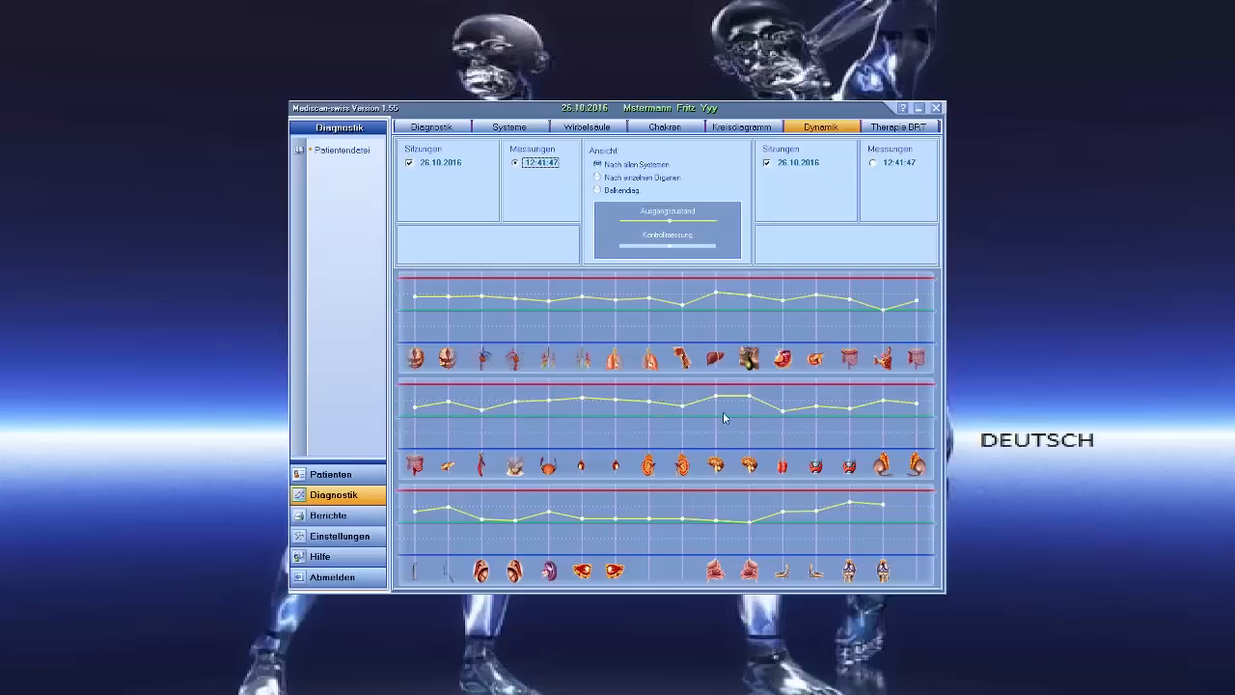
{"action": "mouse_move", "coordinate": [763, 370]}
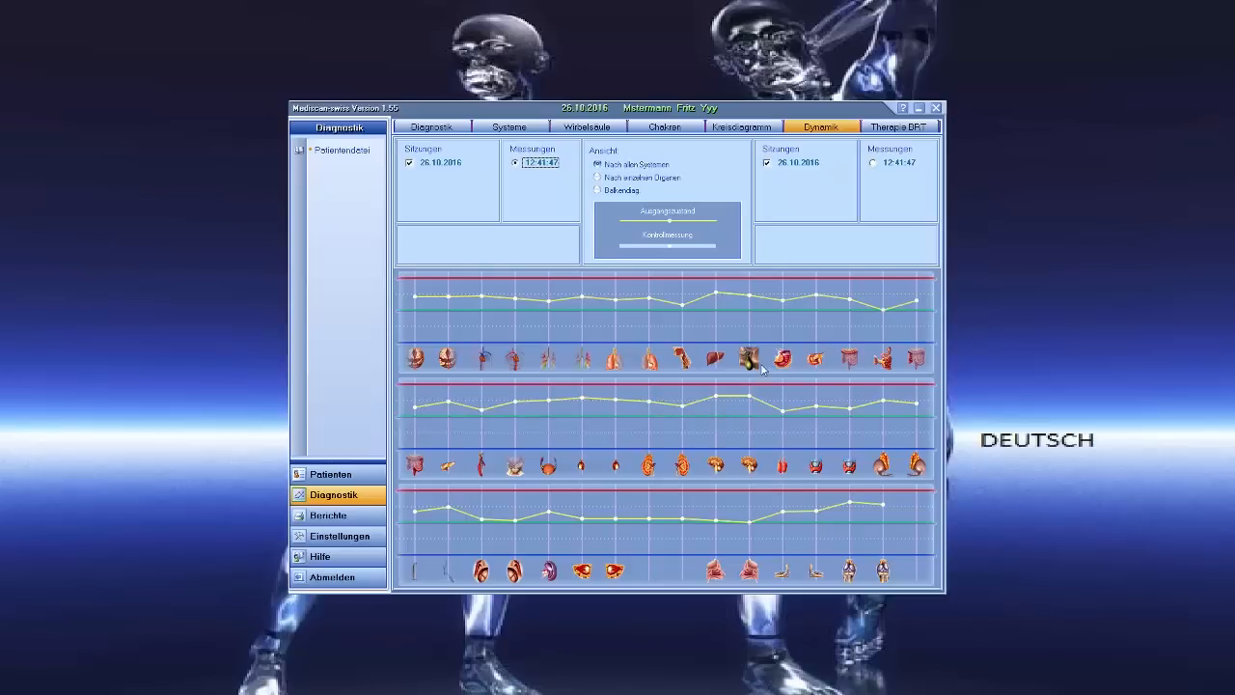
{"action": "left_click", "coordinate": [899, 127]}
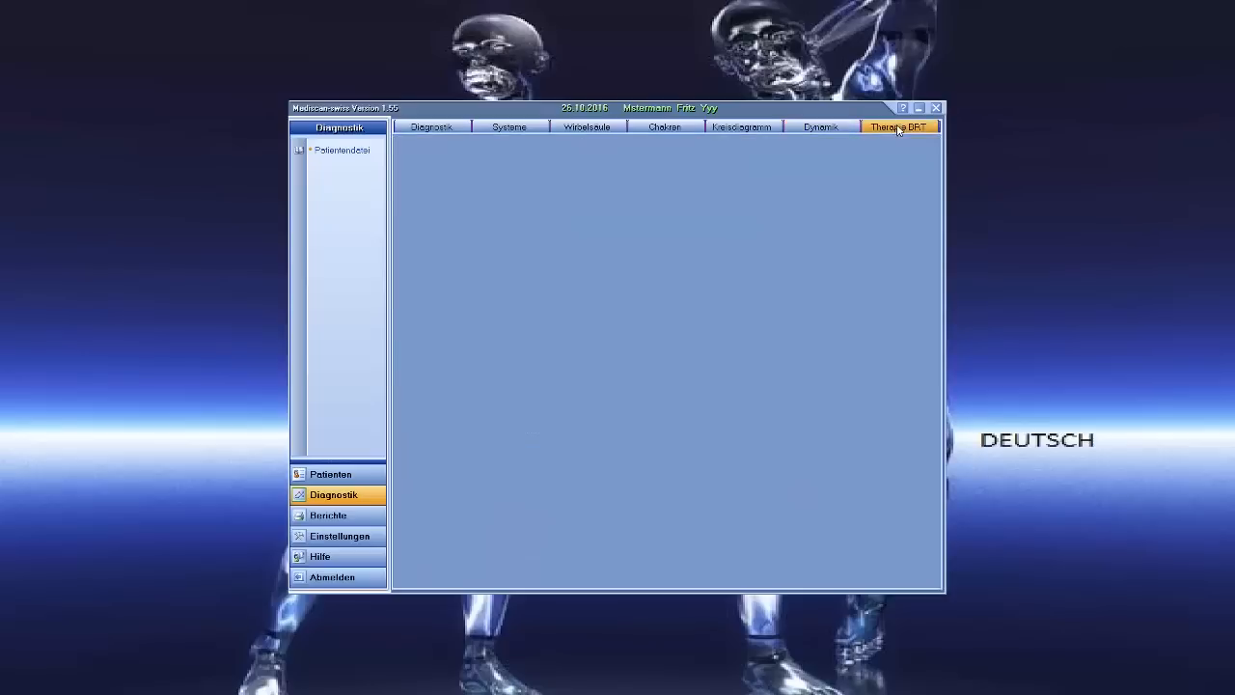
- Select the BRT therapy programmes via Automatik and Auswahl, confirming the selection message
{"action": "left_click", "coordinate": [900, 128]}
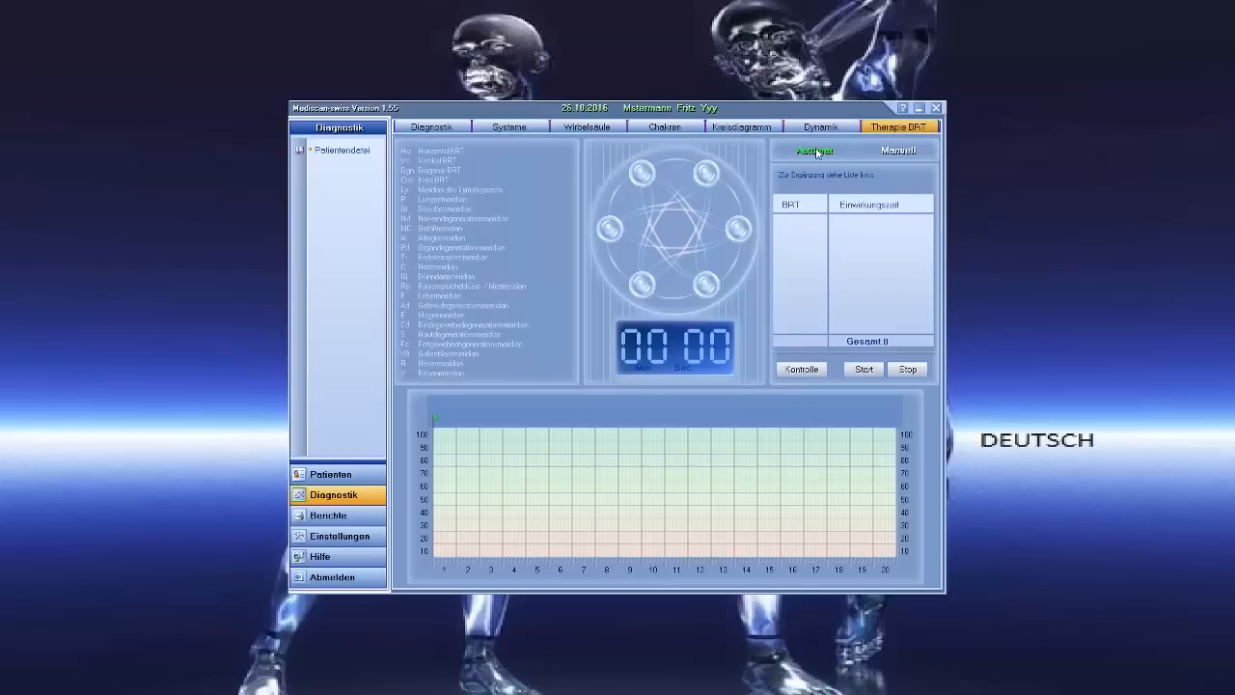
{"action": "left_click", "coordinate": [815, 151]}
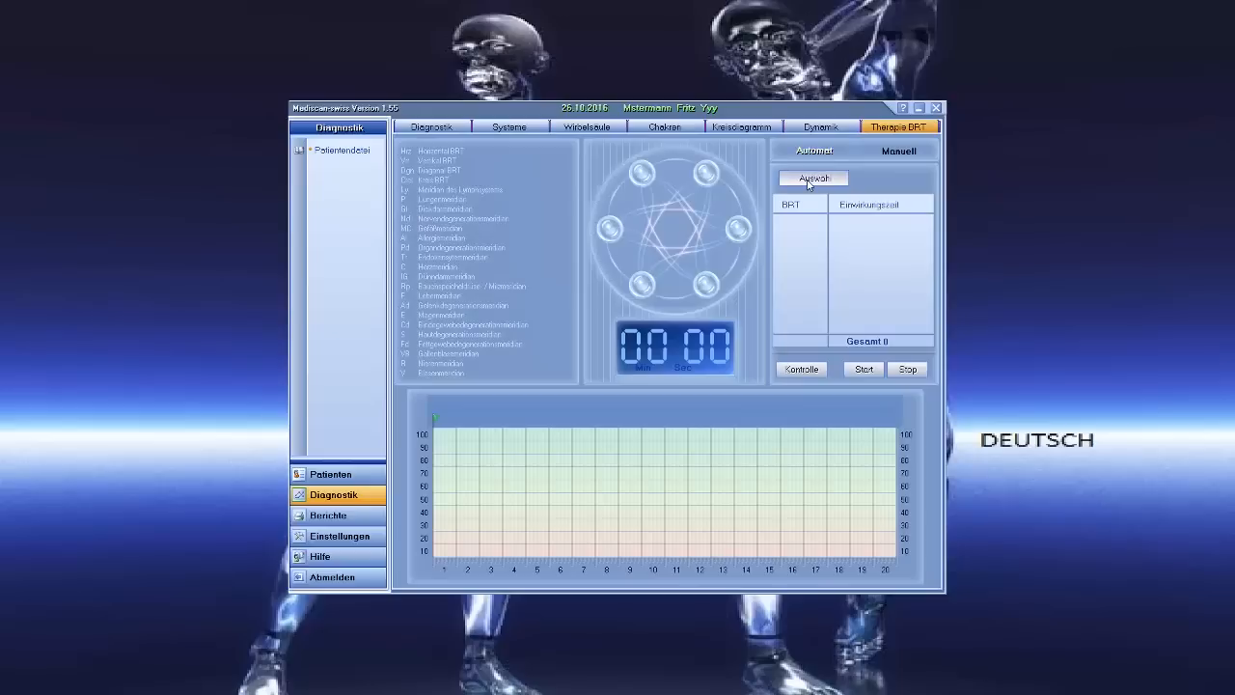
{"action": "left_click", "coordinate": [812, 177]}
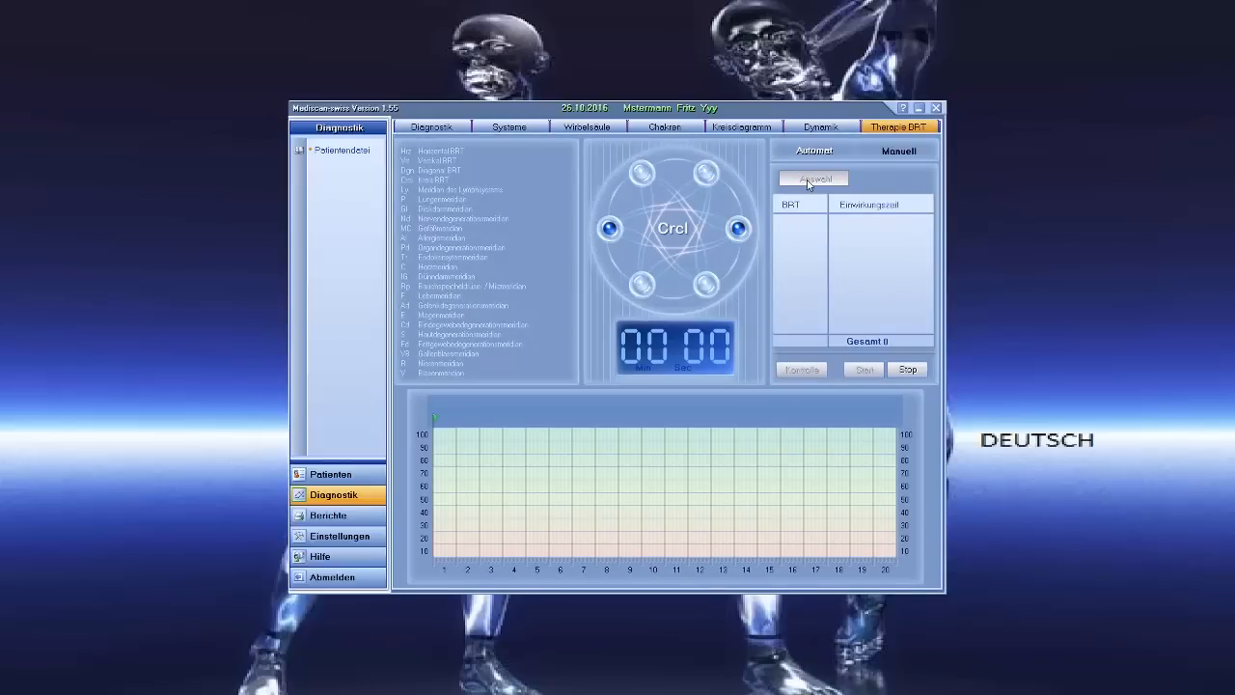
{"action": "left_click", "coordinate": [814, 177]}
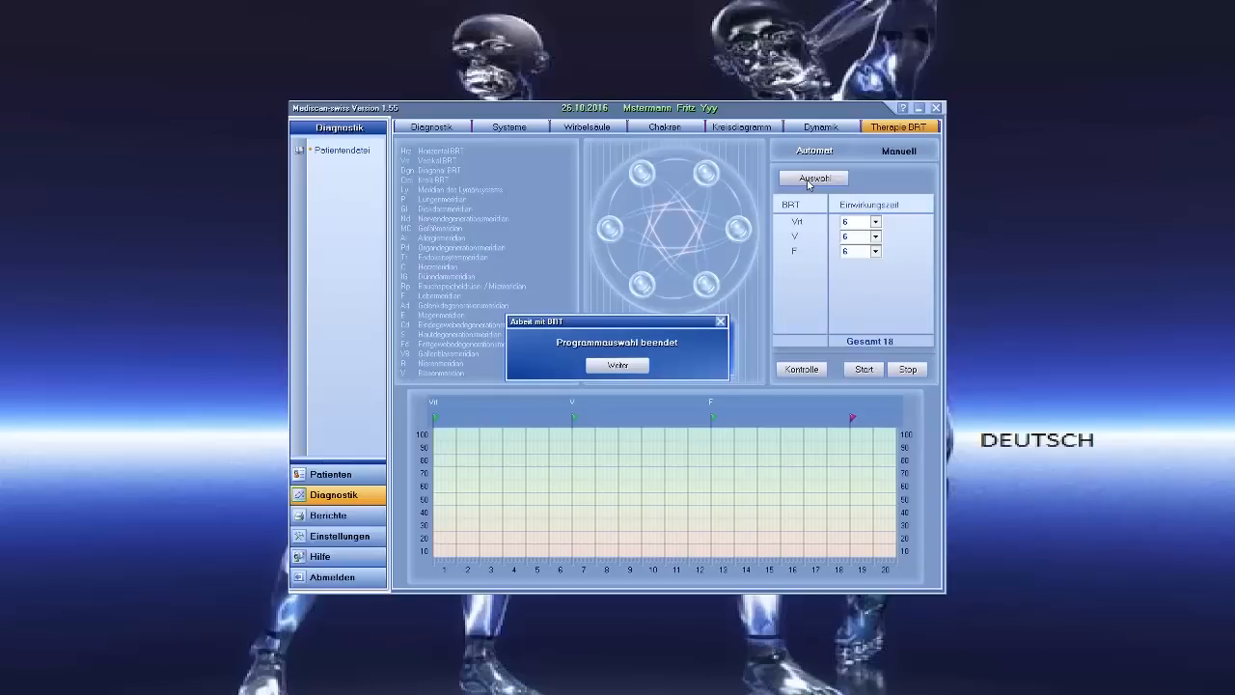
{"action": "left_click", "coordinate": [618, 364]}
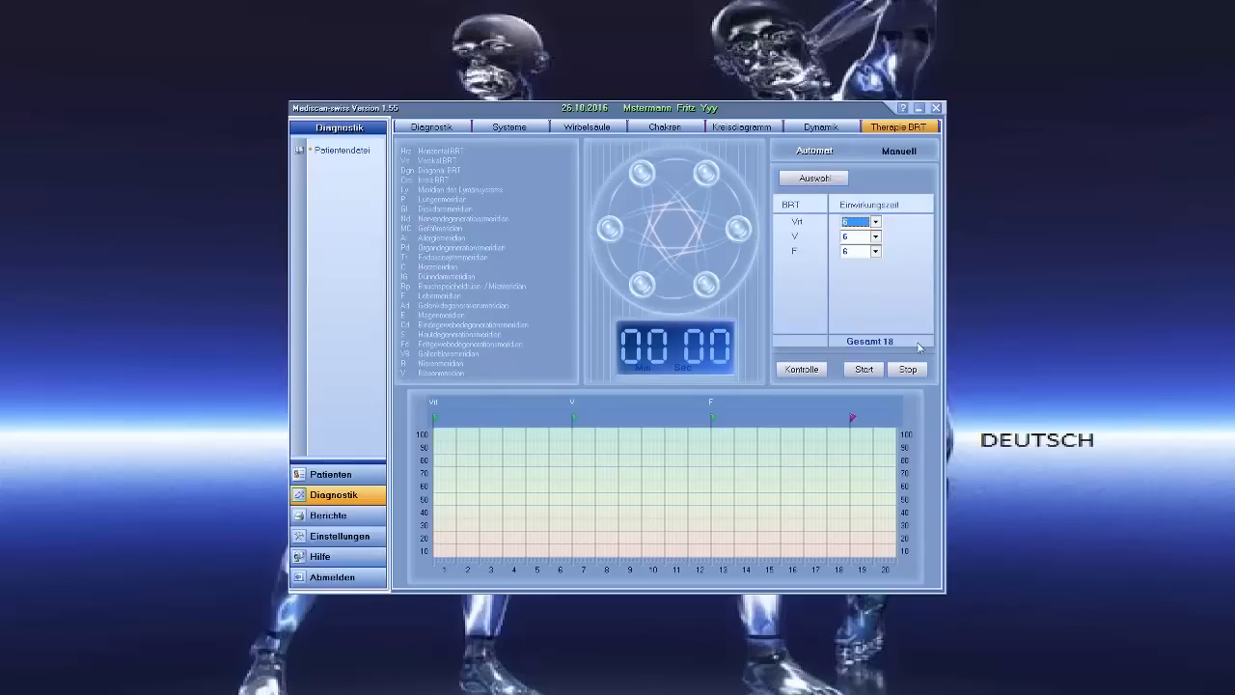
{"action": "mouse_move", "coordinate": [779, 397]}
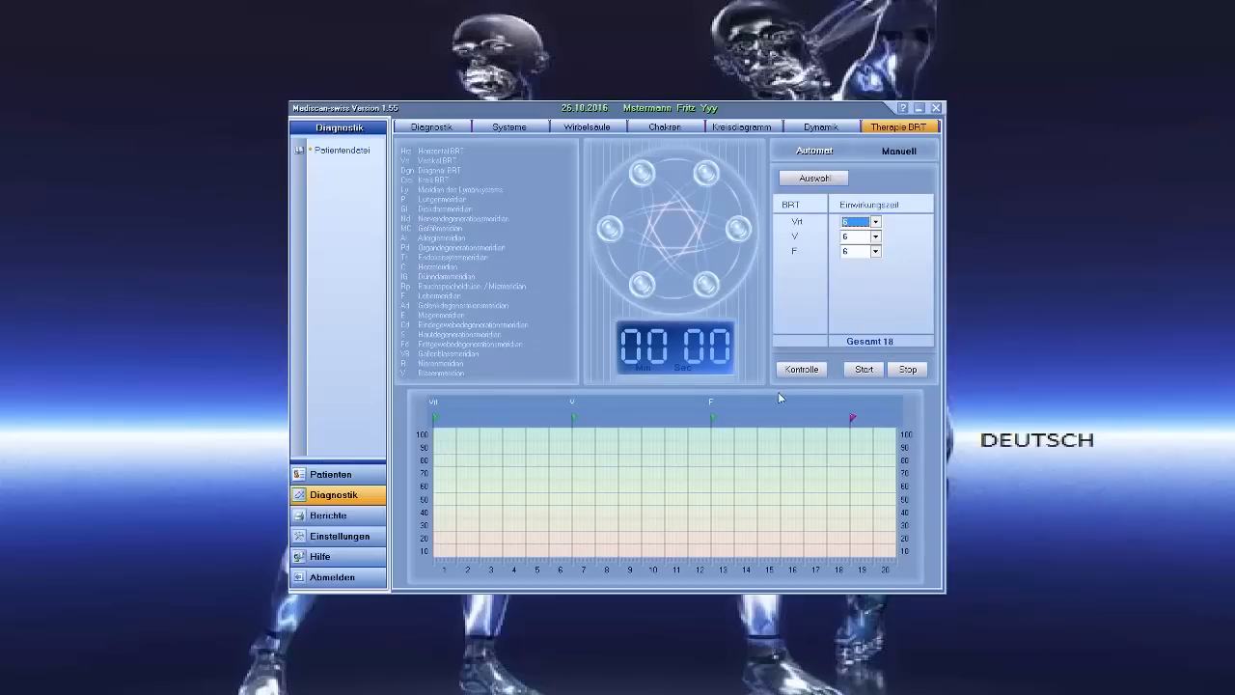
- Start the selected BRT programmes and let the therapy timer run down to zero
{"action": "left_click", "coordinate": [863, 369]}
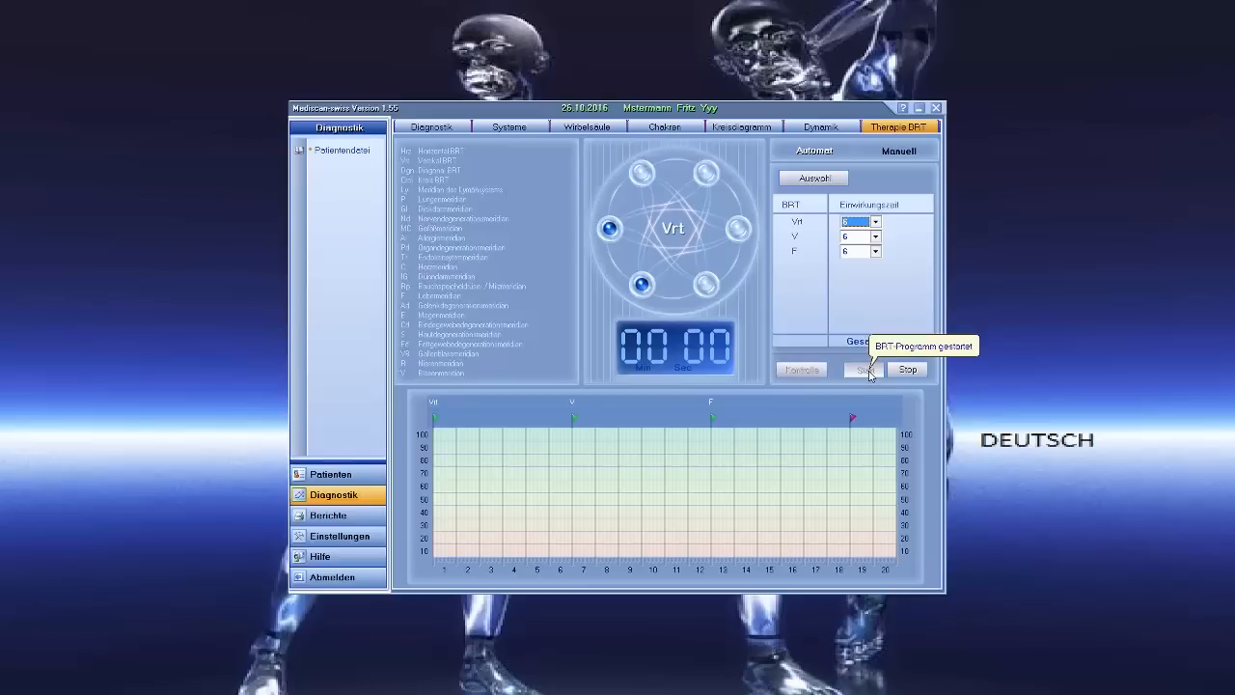
{"action": "left_click", "coordinate": [860, 370]}
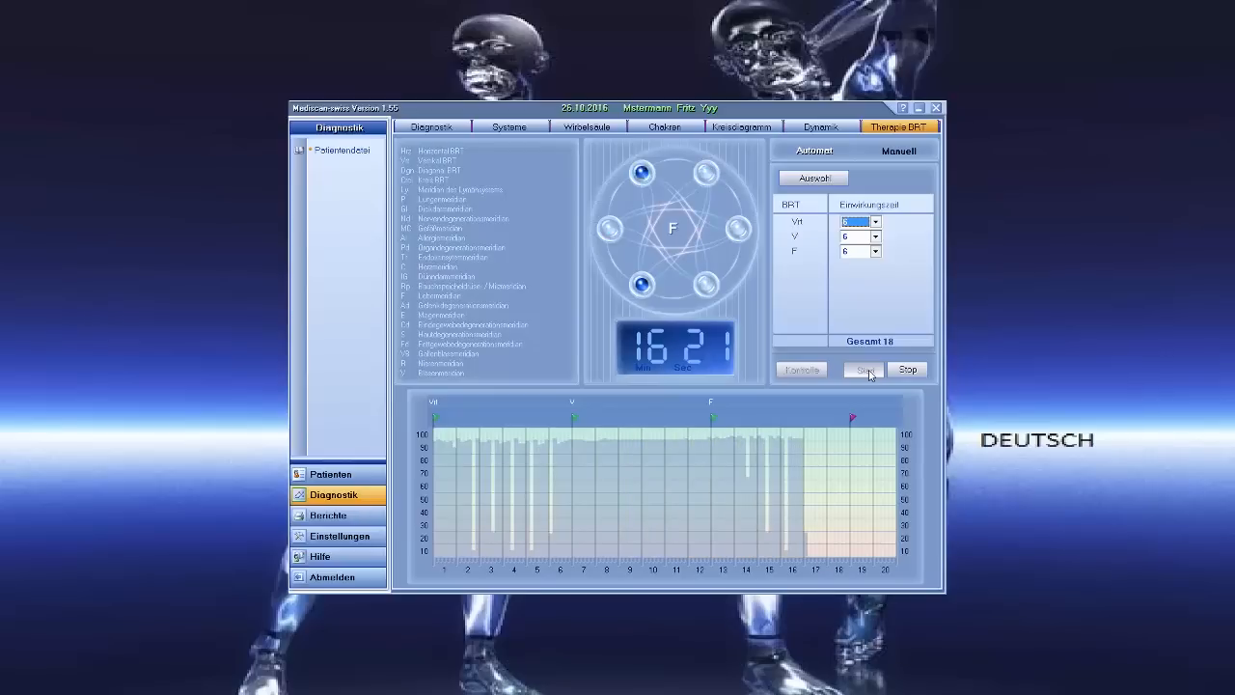
{"action": "left_click", "coordinate": [907, 370]}
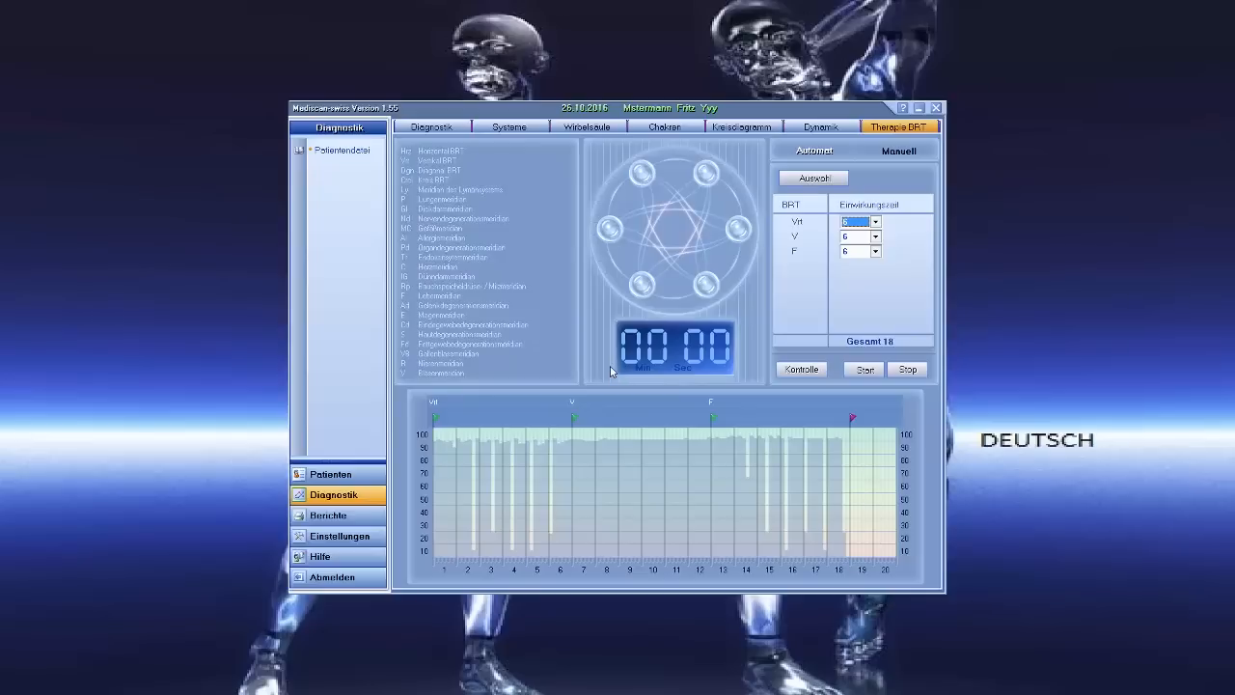
{"action": "mouse_move", "coordinate": [821, 398]}
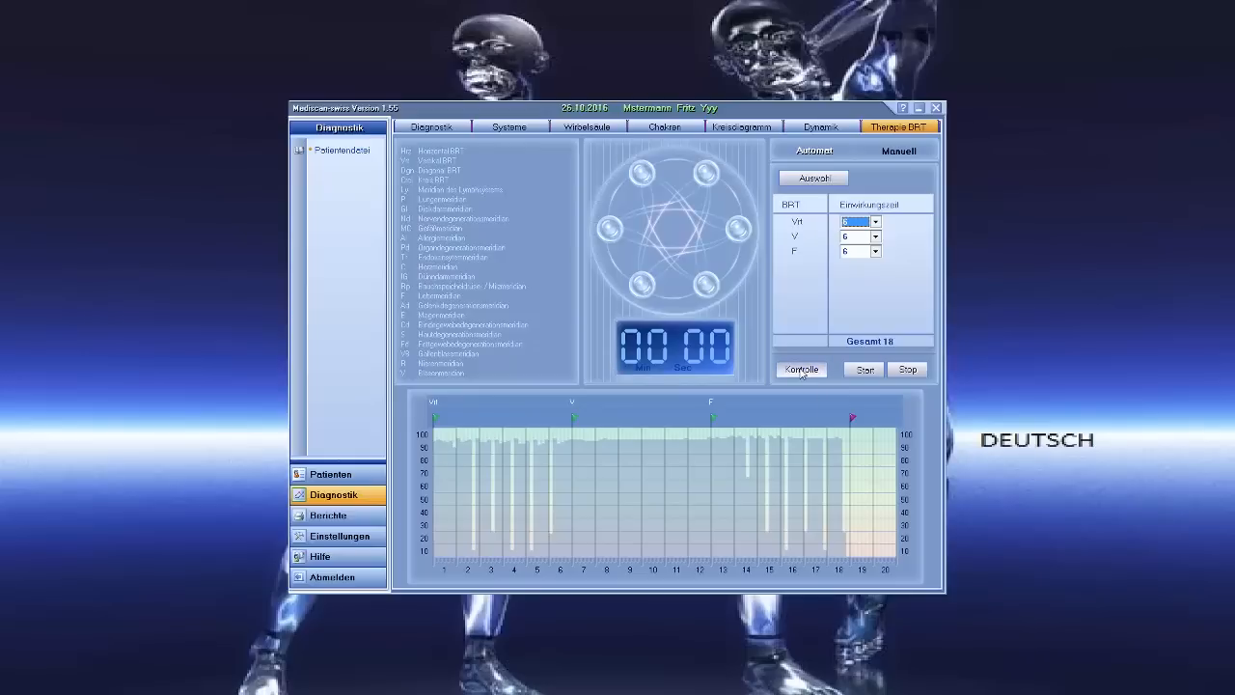
- Run Kontrolle on the completed BRT programmes, confirm completion and go to the Dynamik page
{"action": "left_click", "coordinate": [865, 369]}
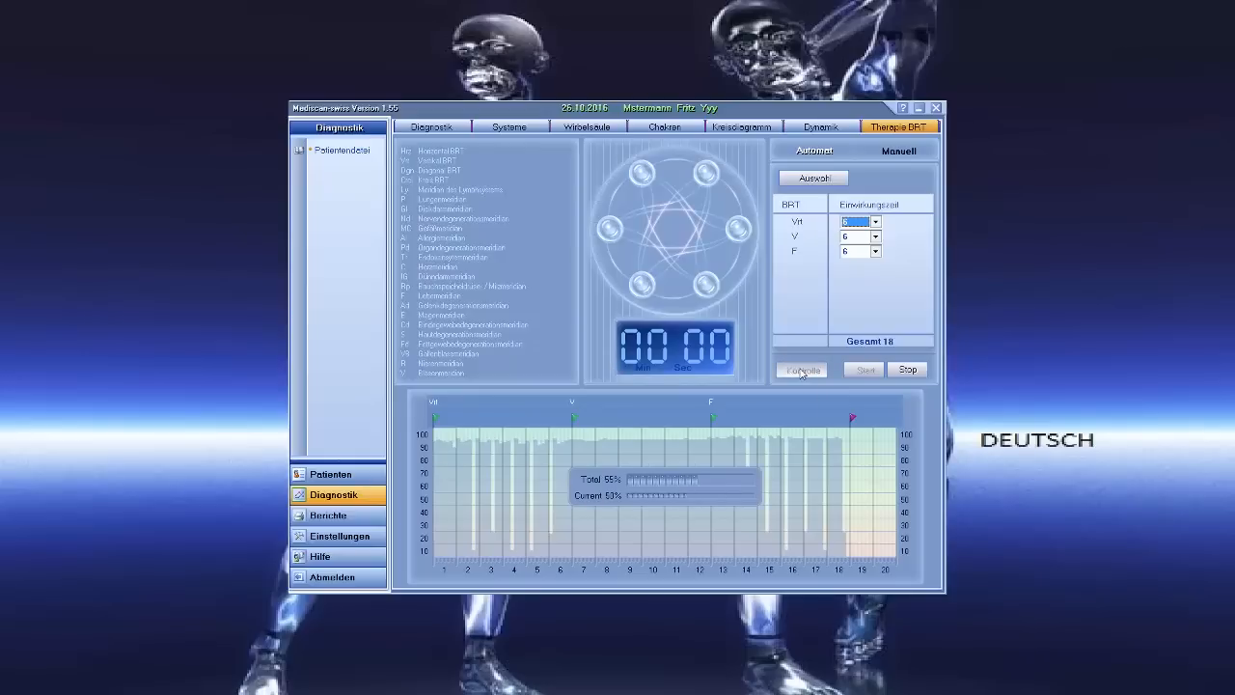
{"action": "left_click", "coordinate": [799, 370]}
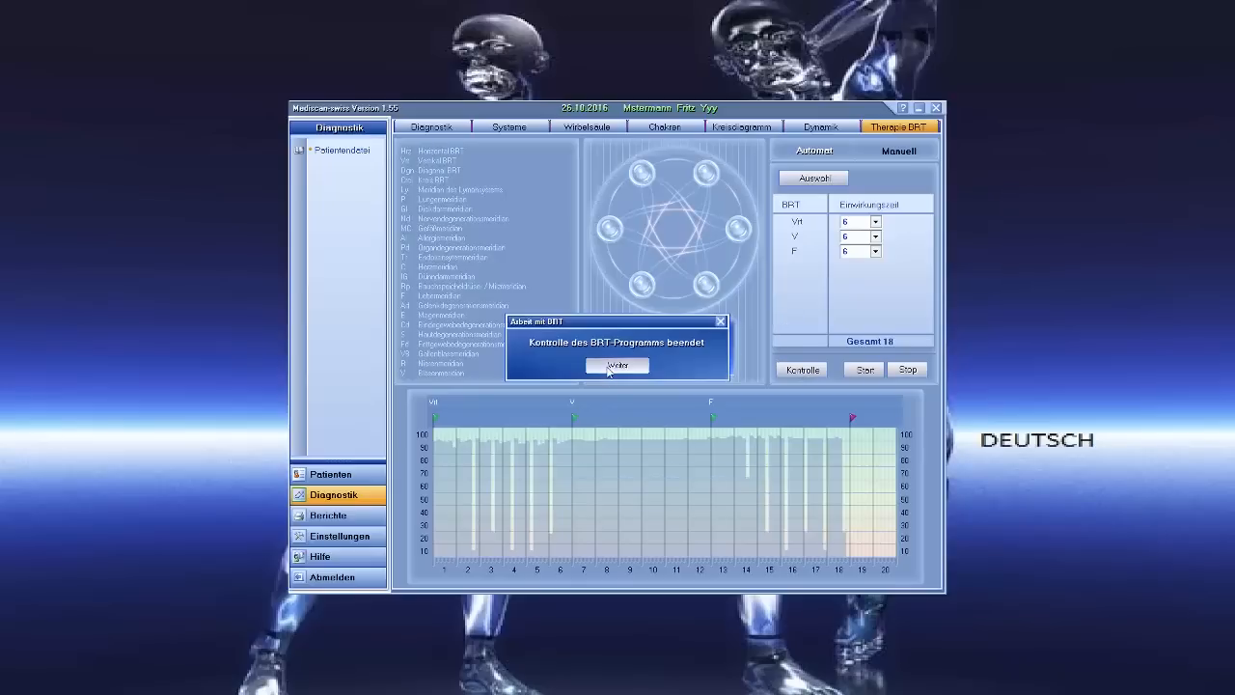
{"action": "left_click", "coordinate": [820, 127]}
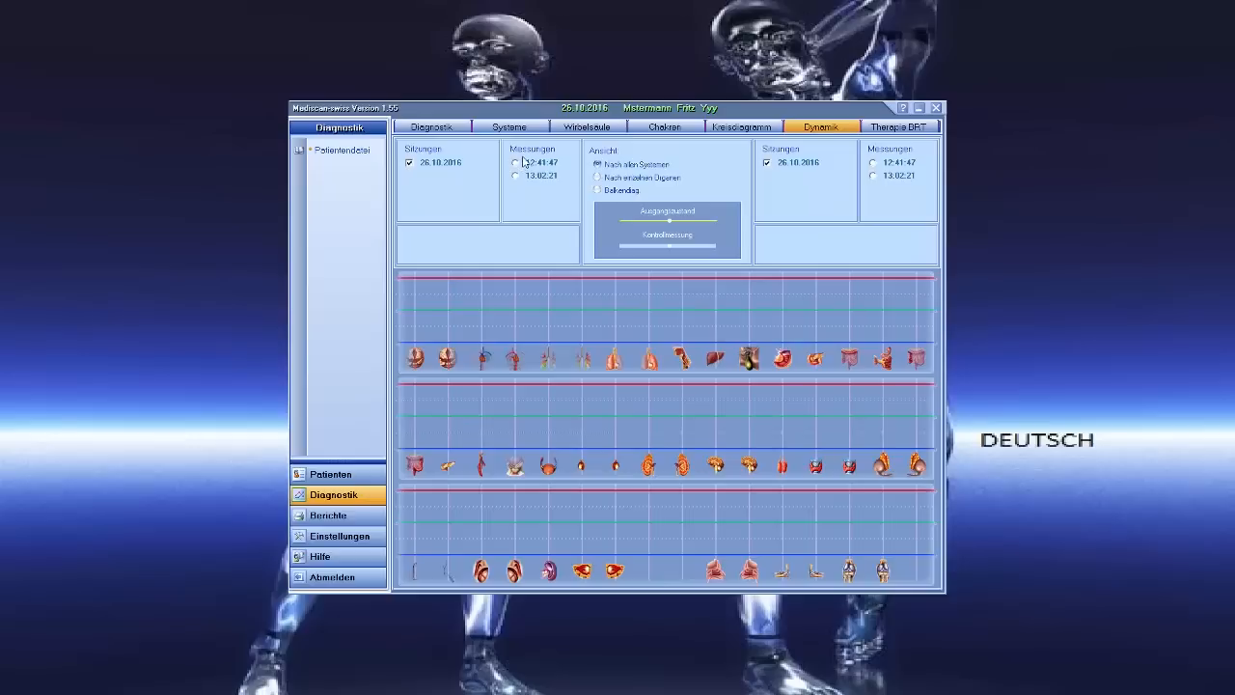
- Select the earlier measurement on the left and the later one on the right to overlay their curves
{"action": "left_click", "coordinate": [517, 162]}
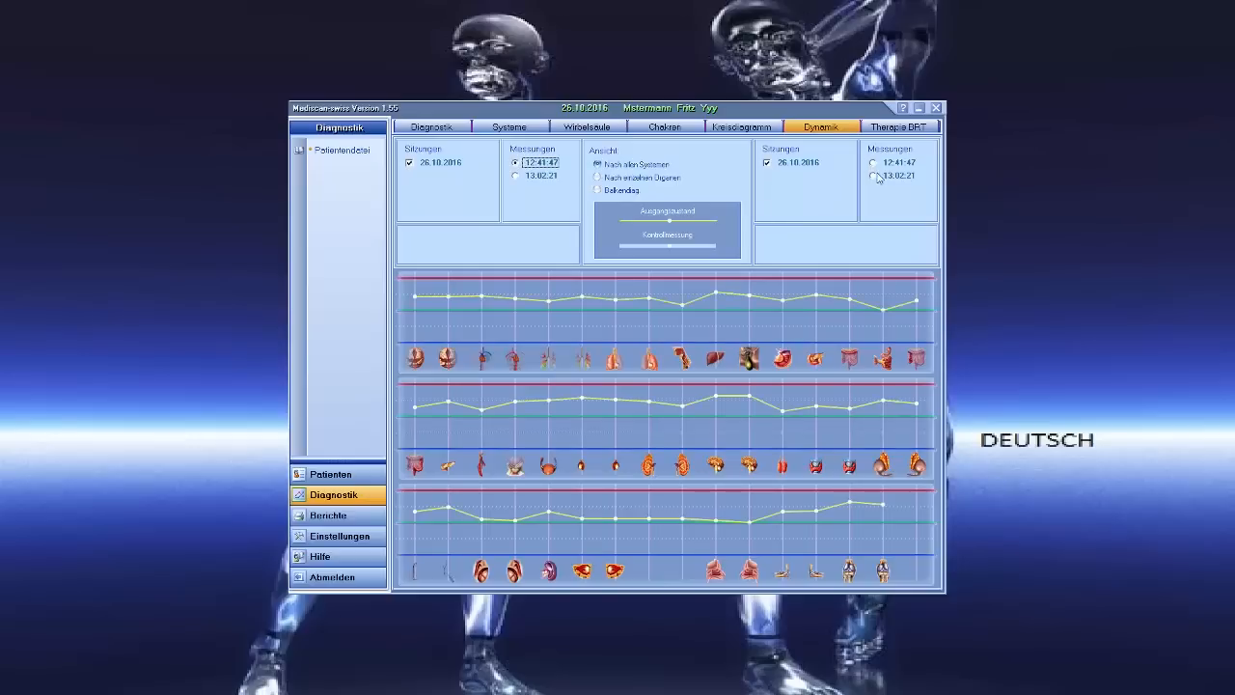
{"action": "left_click", "coordinate": [874, 178]}
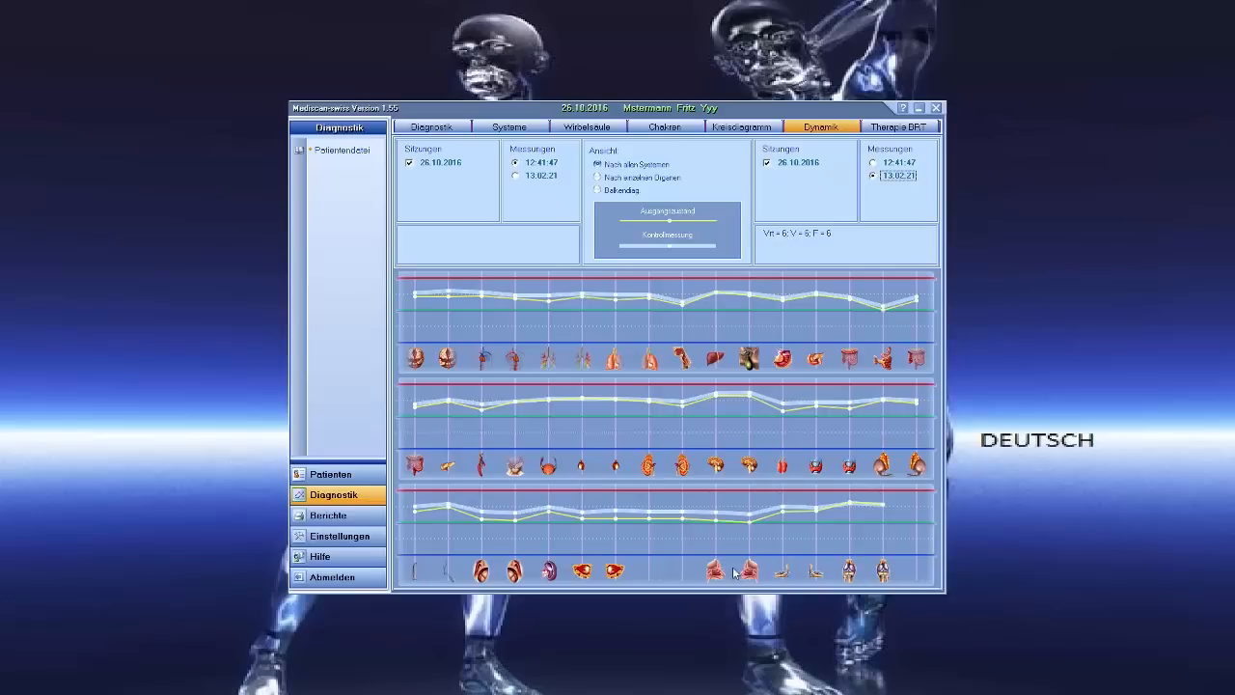
{"action": "mouse_move", "coordinate": [680, 288]}
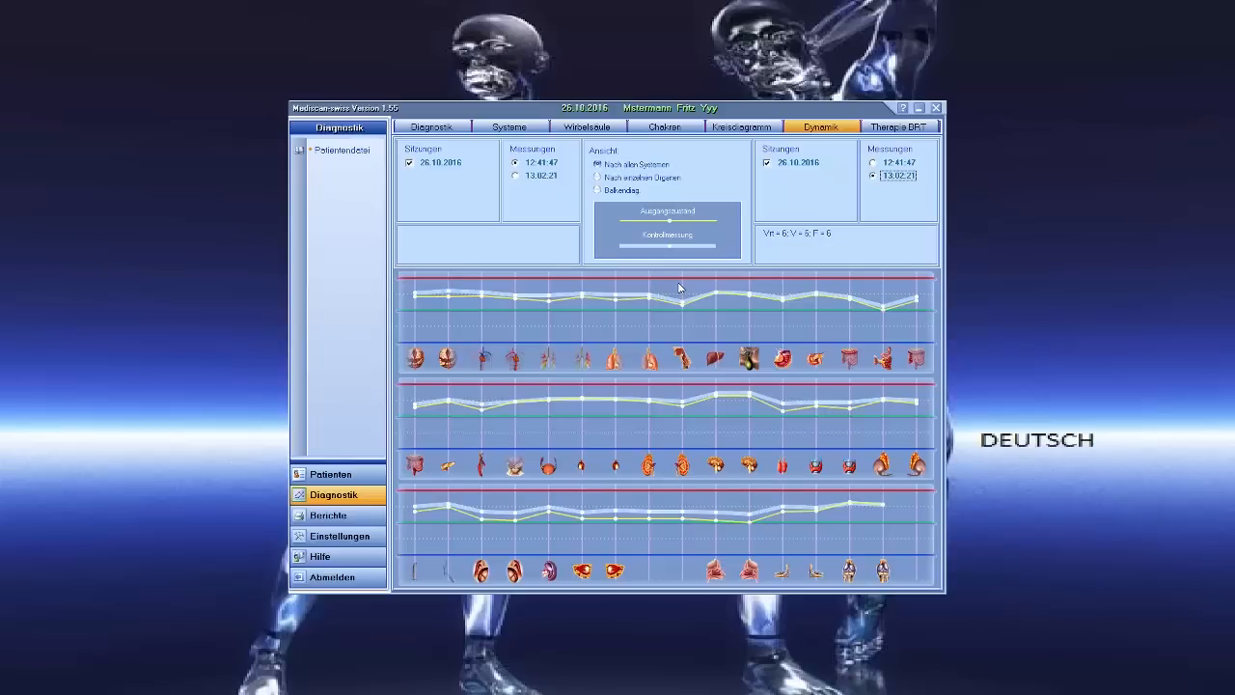
{"action": "mouse_move", "coordinate": [679, 303]}
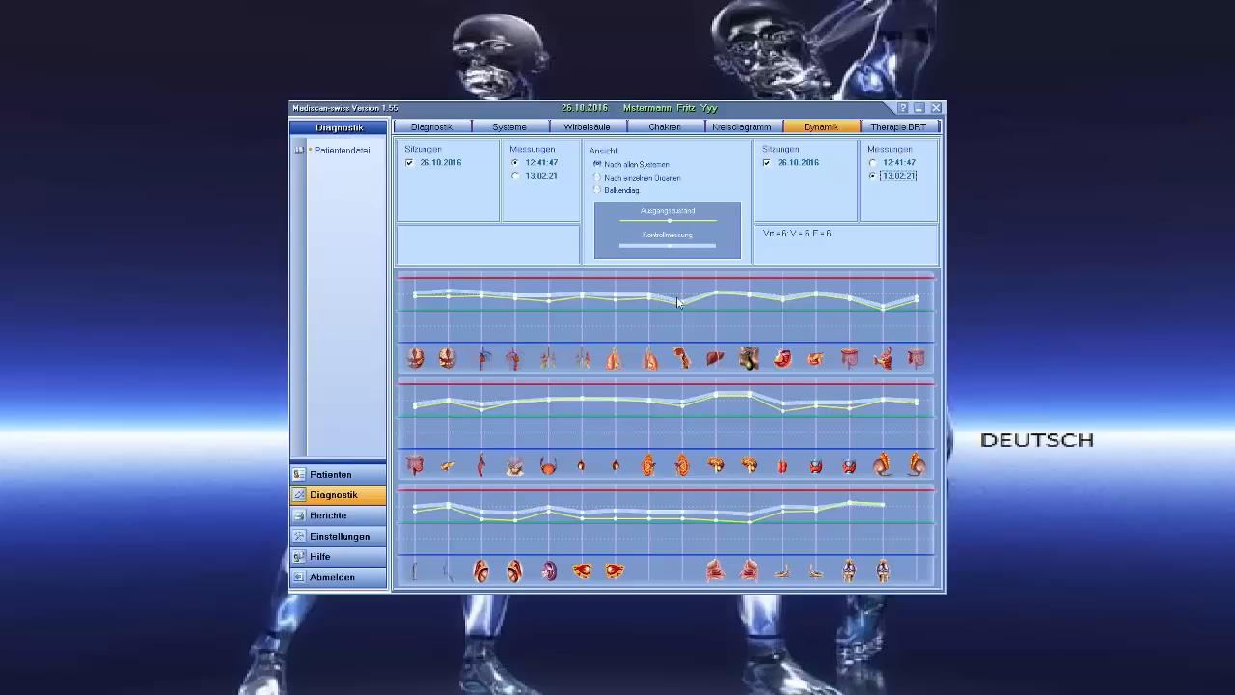
{"action": "mouse_move", "coordinate": [608, 384]}
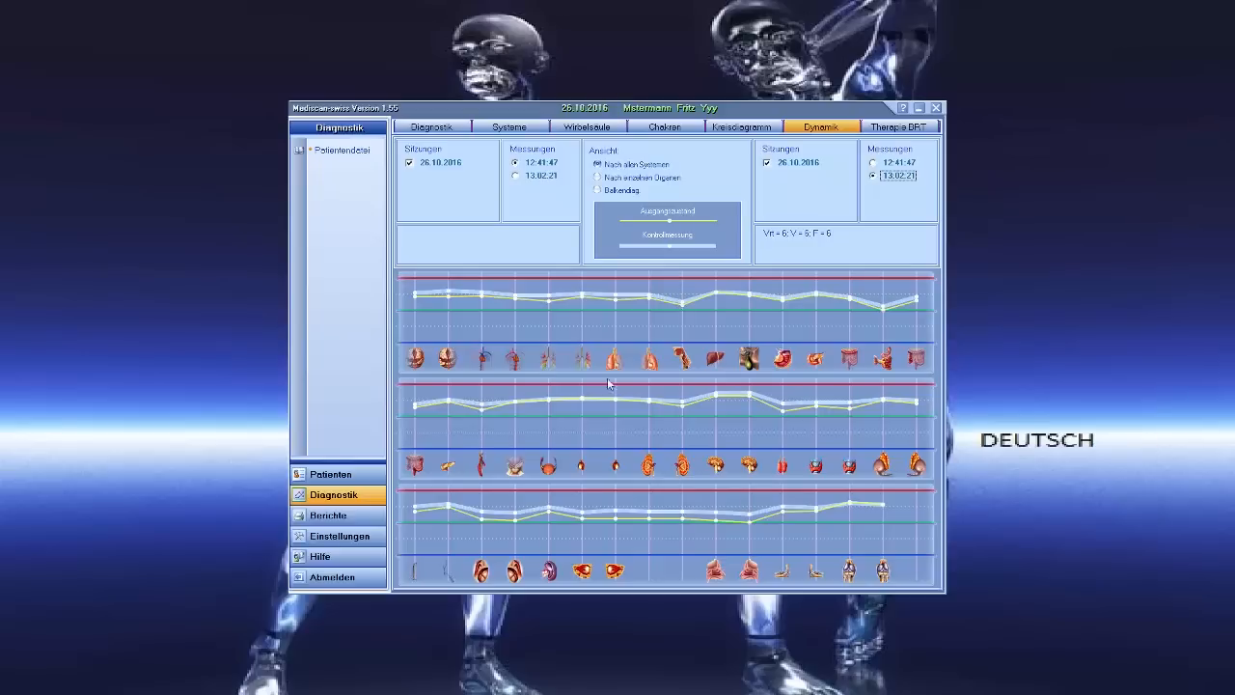